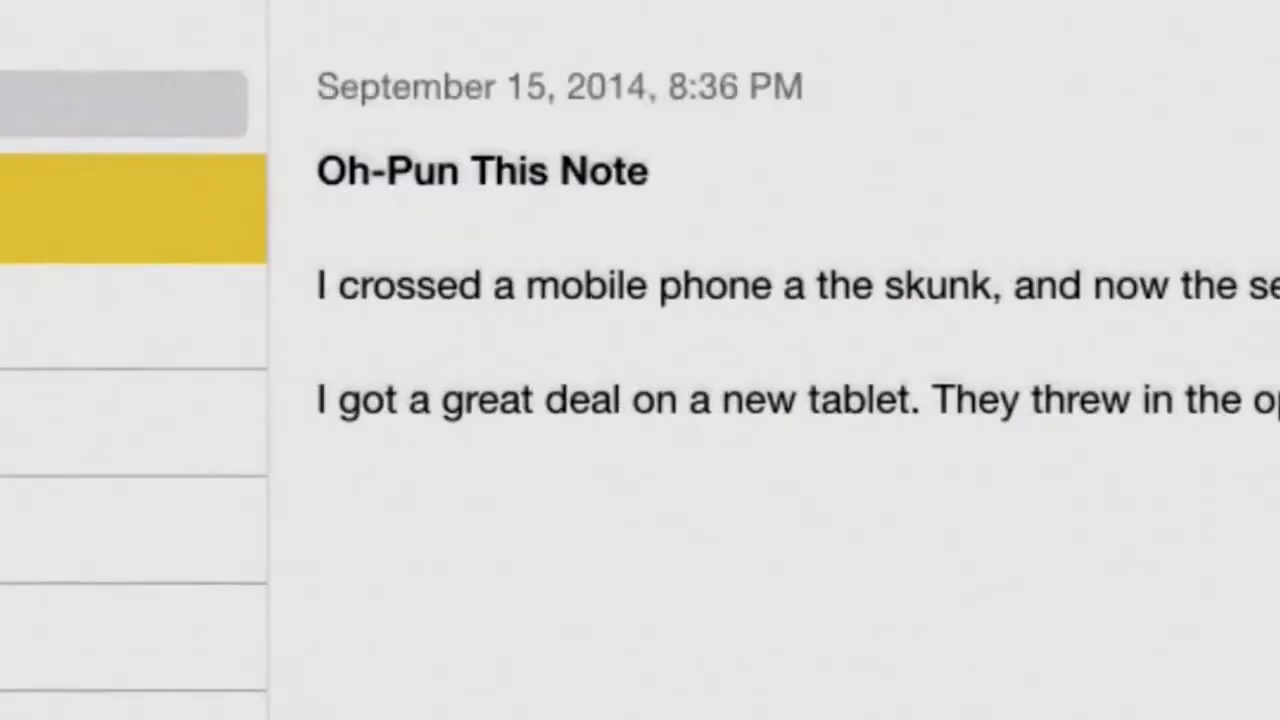
Step: Italicize the word phone and underline the word stinks in the pun note
{"action": "double_click", "coordinate": [712, 284]}
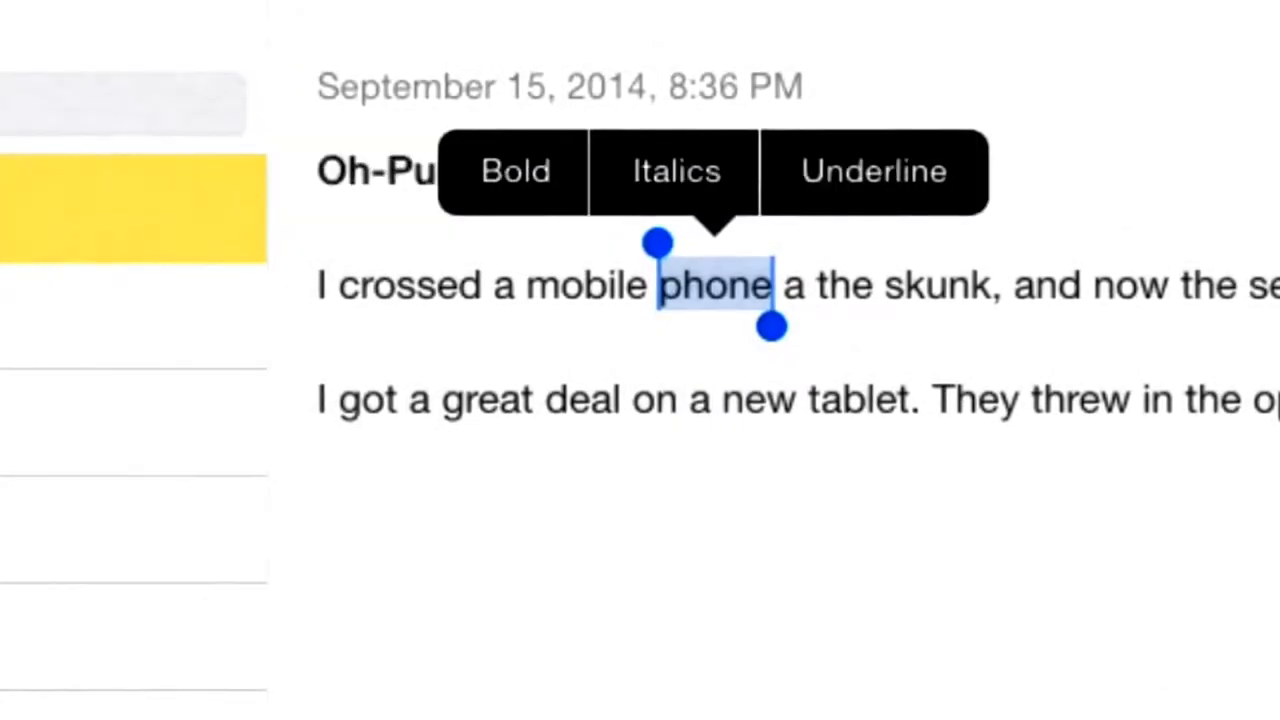
{"action": "left_click", "coordinate": [674, 172]}
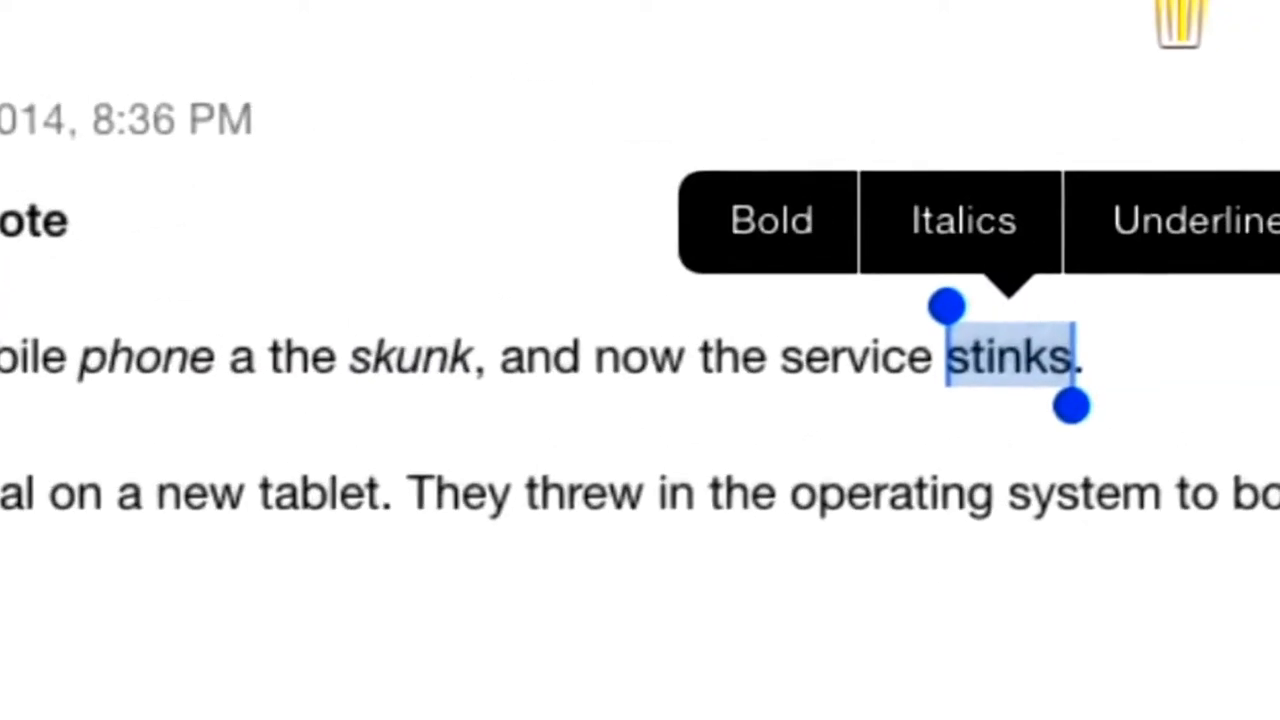
{"action": "left_click", "coordinate": [1190, 220]}
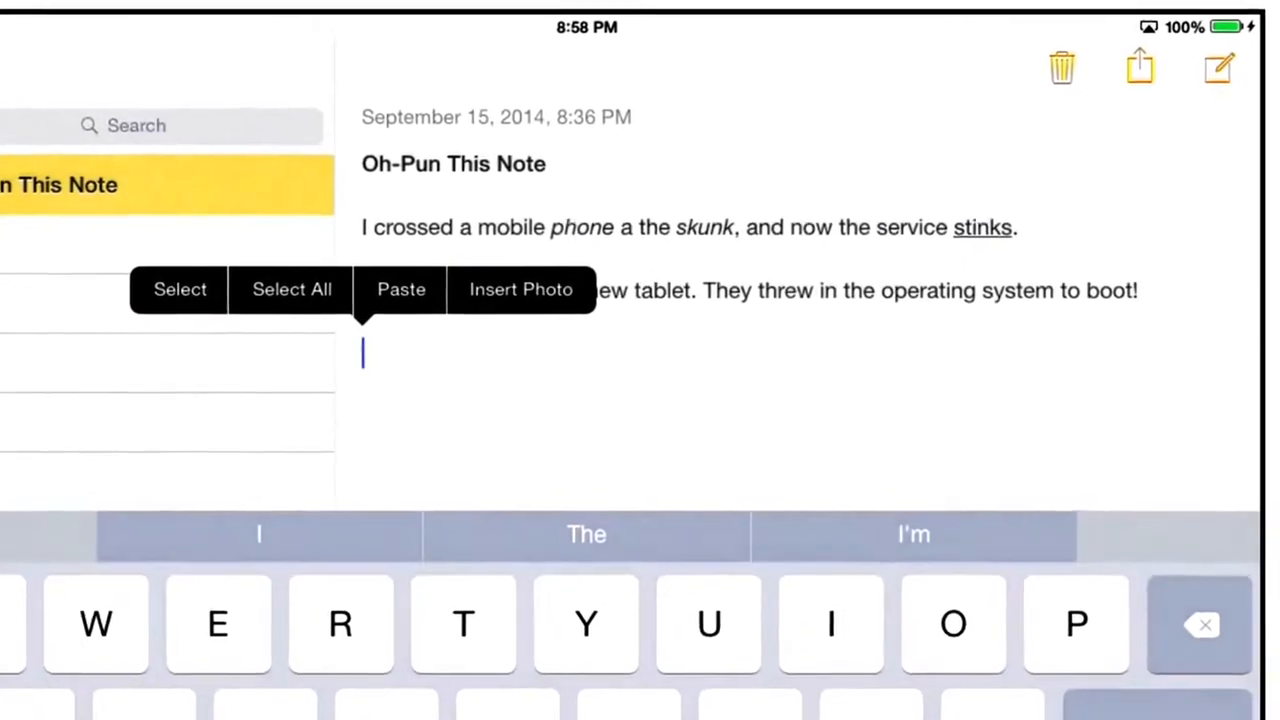
Step: Place the cursor on the empty line below the two pun sentences to start a third line
{"action": "left_click", "coordinate": [520, 288]}
{"action": "type", "text": "I was going to"}
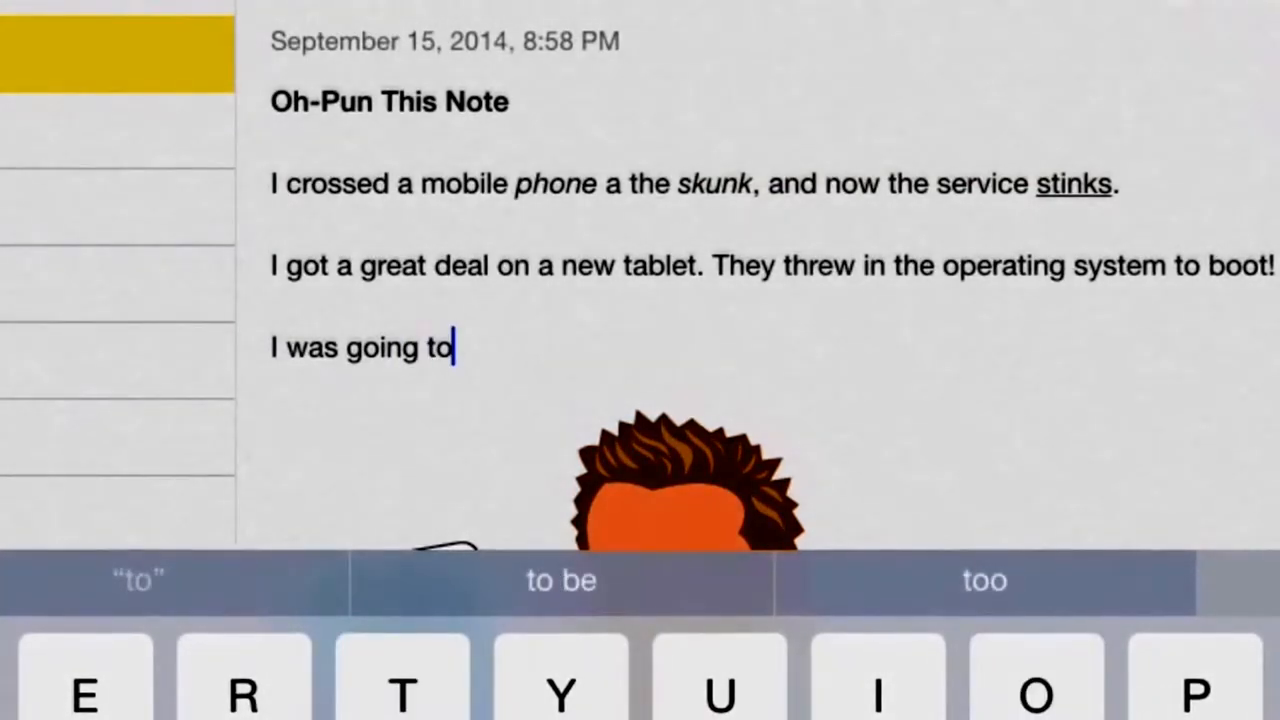
Step: Type the sentence about going to find the missing watch, accepting QuickType words
{"action": "type", "text": "find my"}
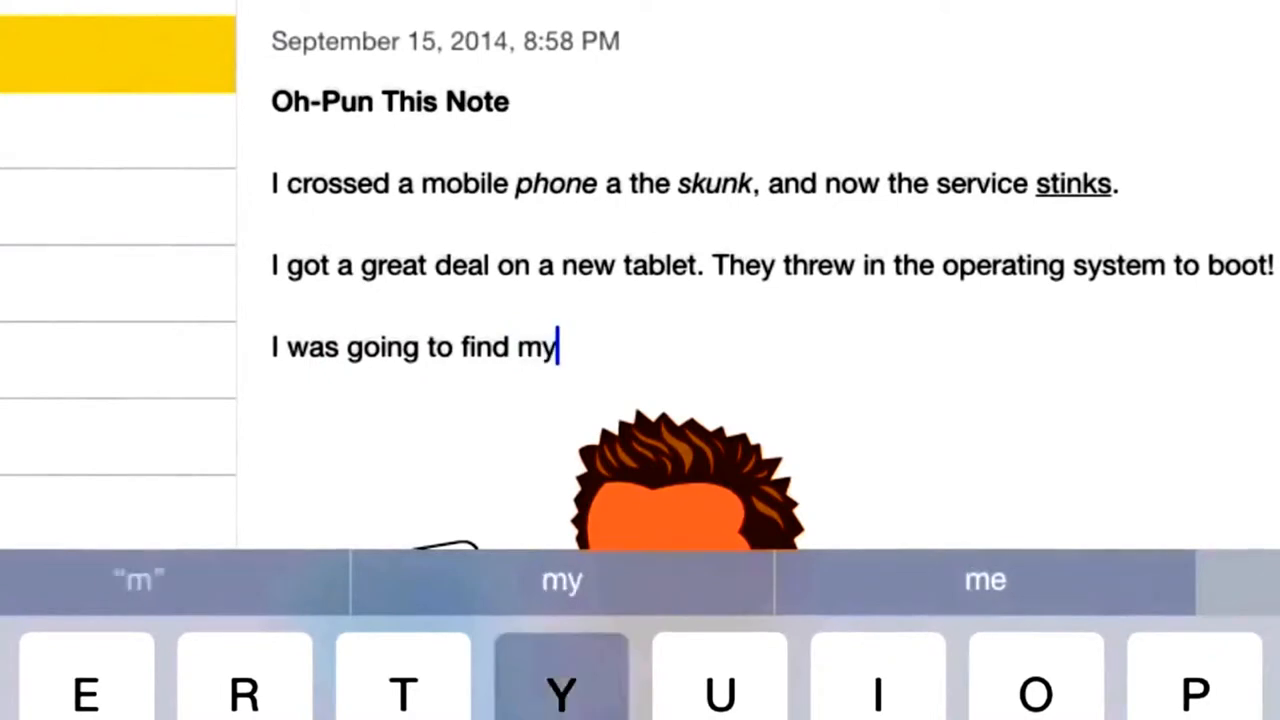
{"action": "type", "text": "missing"}
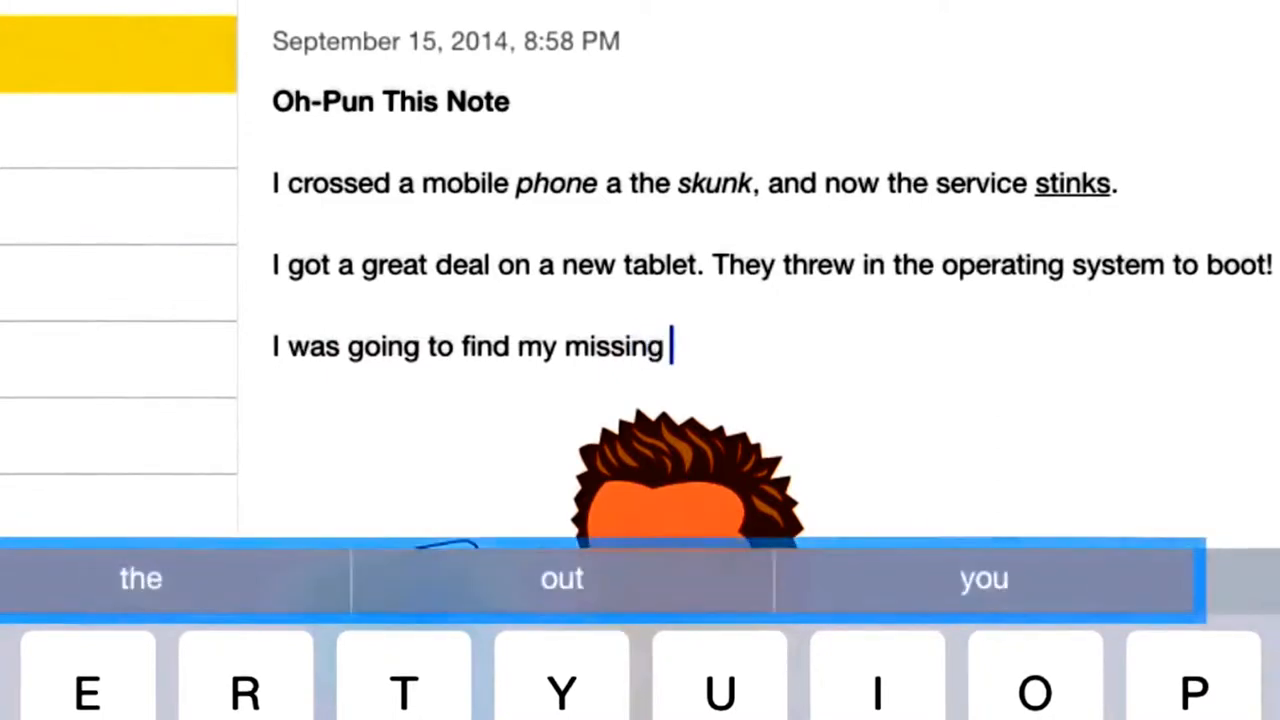
{"action": "type", "text": "watch, but"}
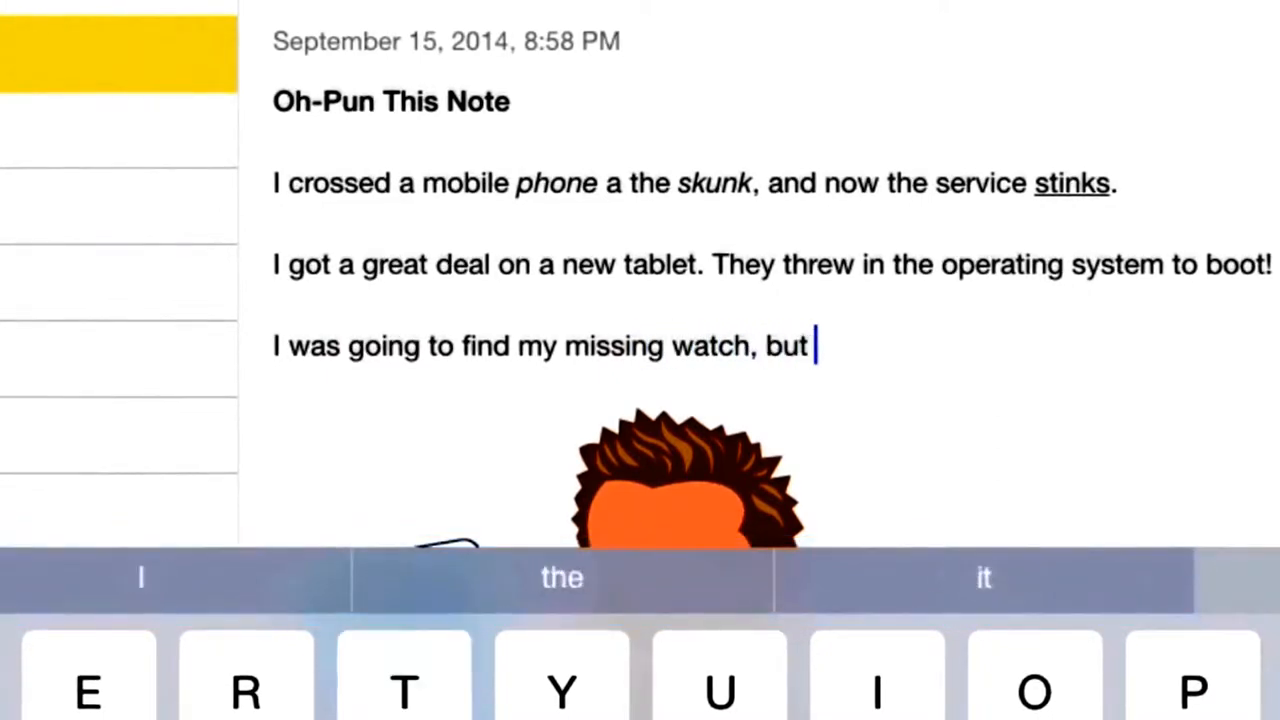
{"action": "type", "text": "I could nwve"}
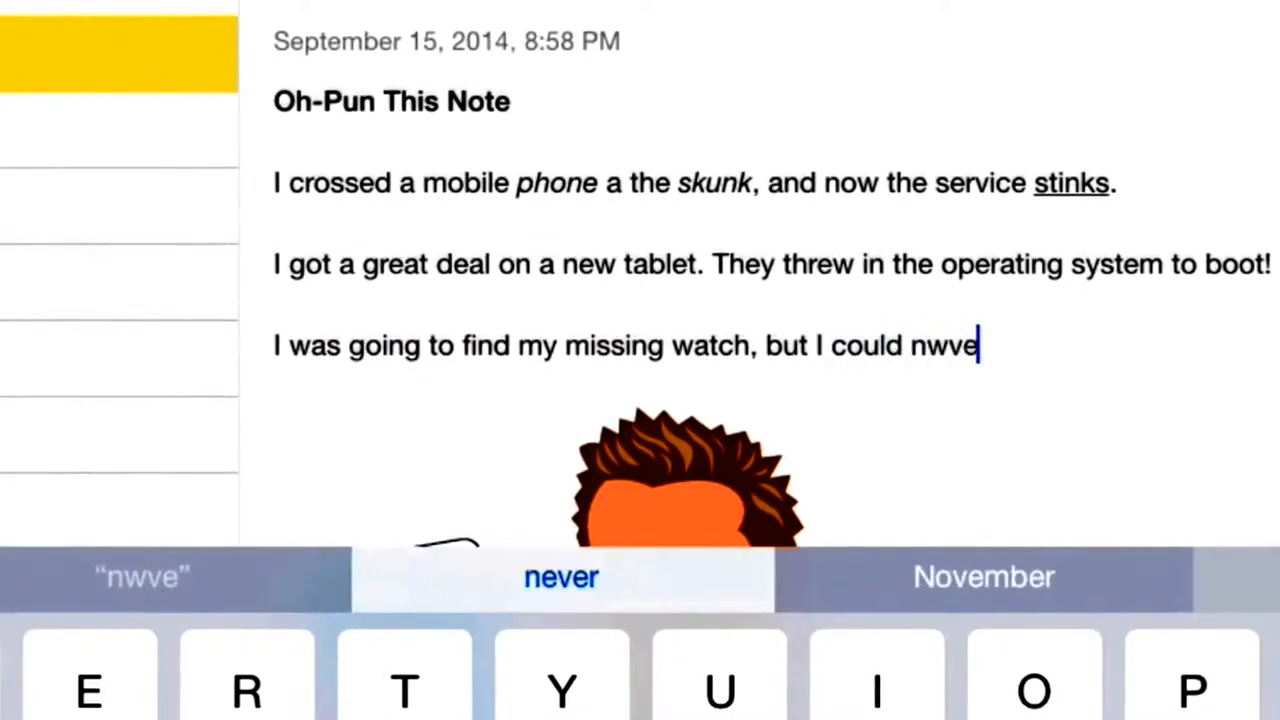
{"action": "type", "text": "r"}
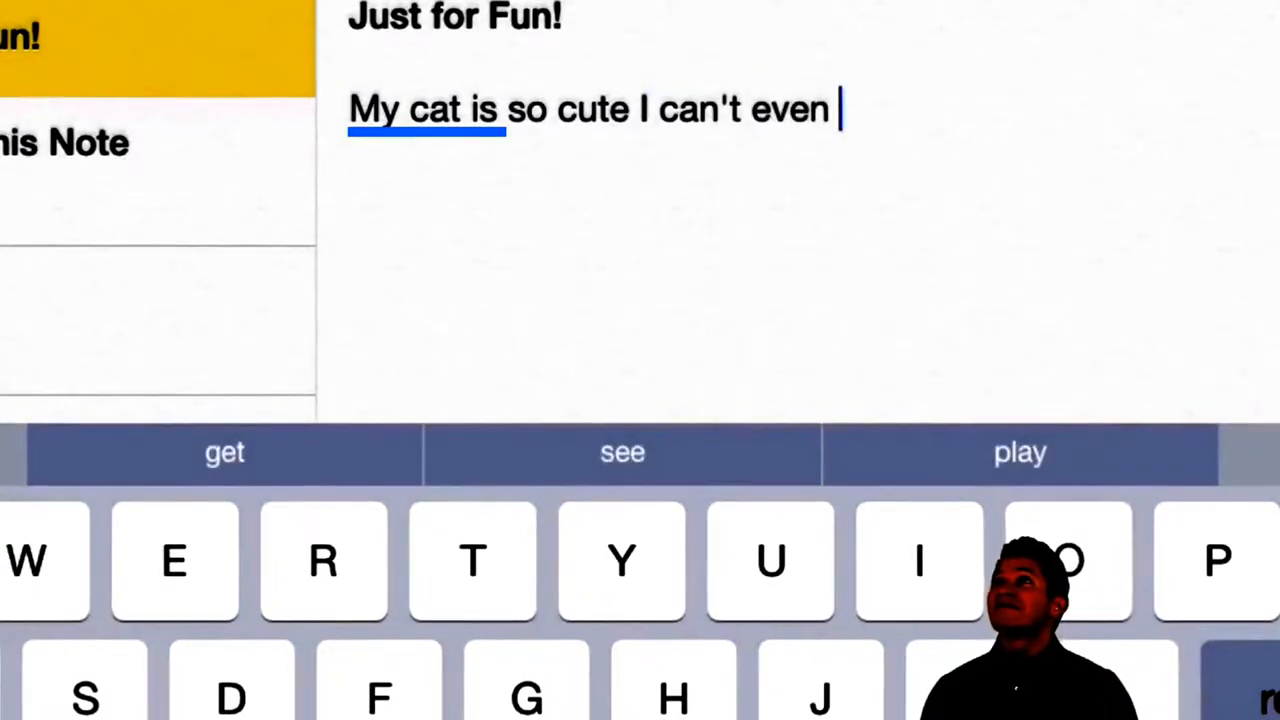
Step: Write "Your voice is the best thing ever when you ... of it." using predicted words see and ever
{"action": "left_click", "coordinate": [622, 452]}
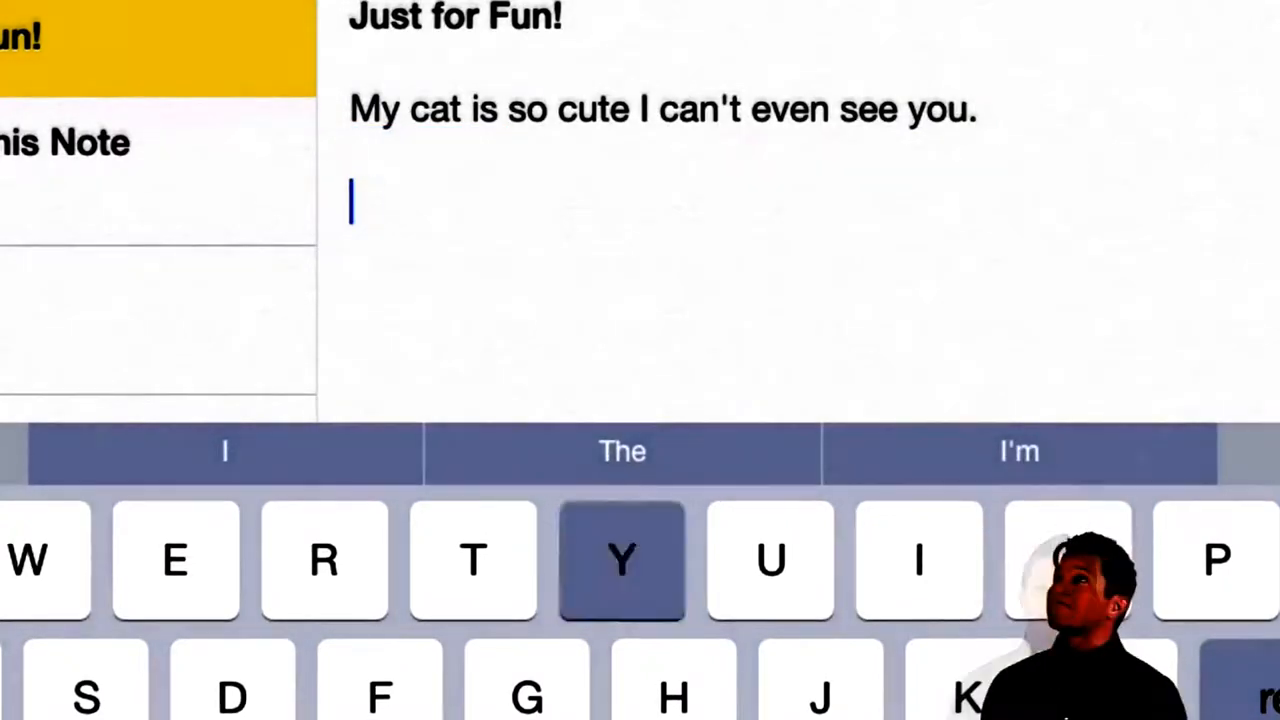
{"action": "type", "text": "Your voic"}
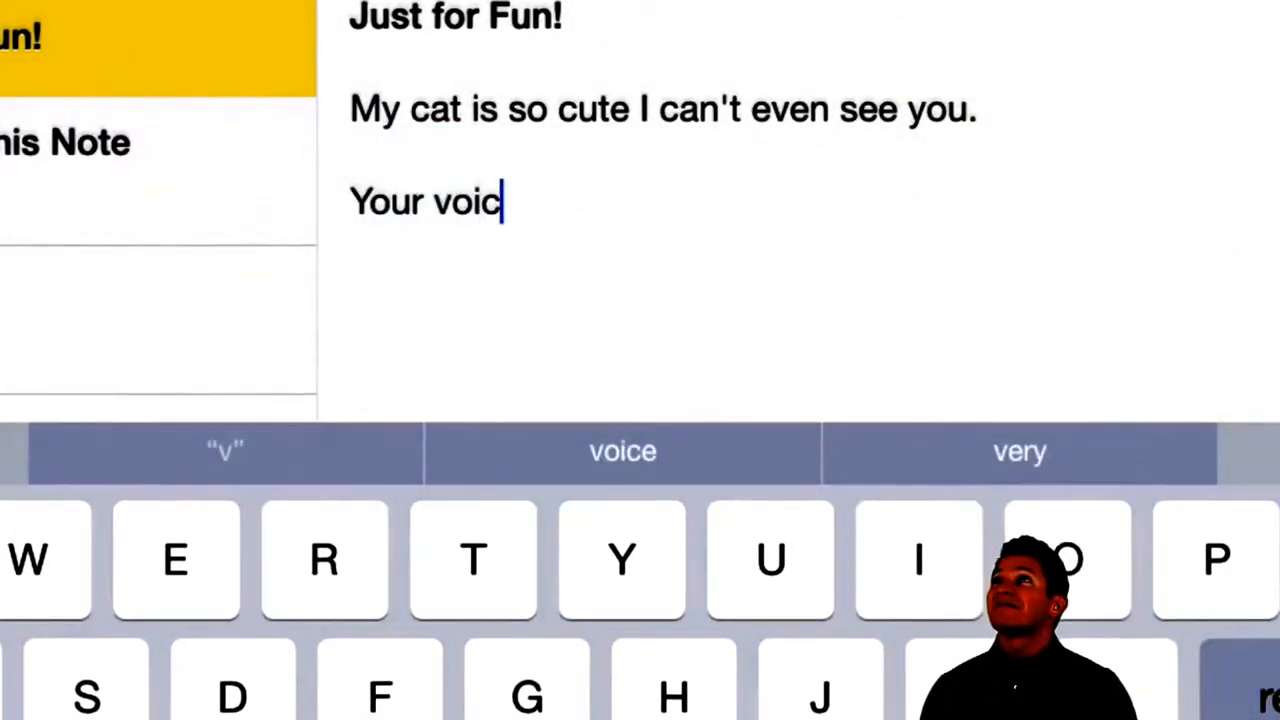
{"action": "type", "text": "e is amazing but the"}
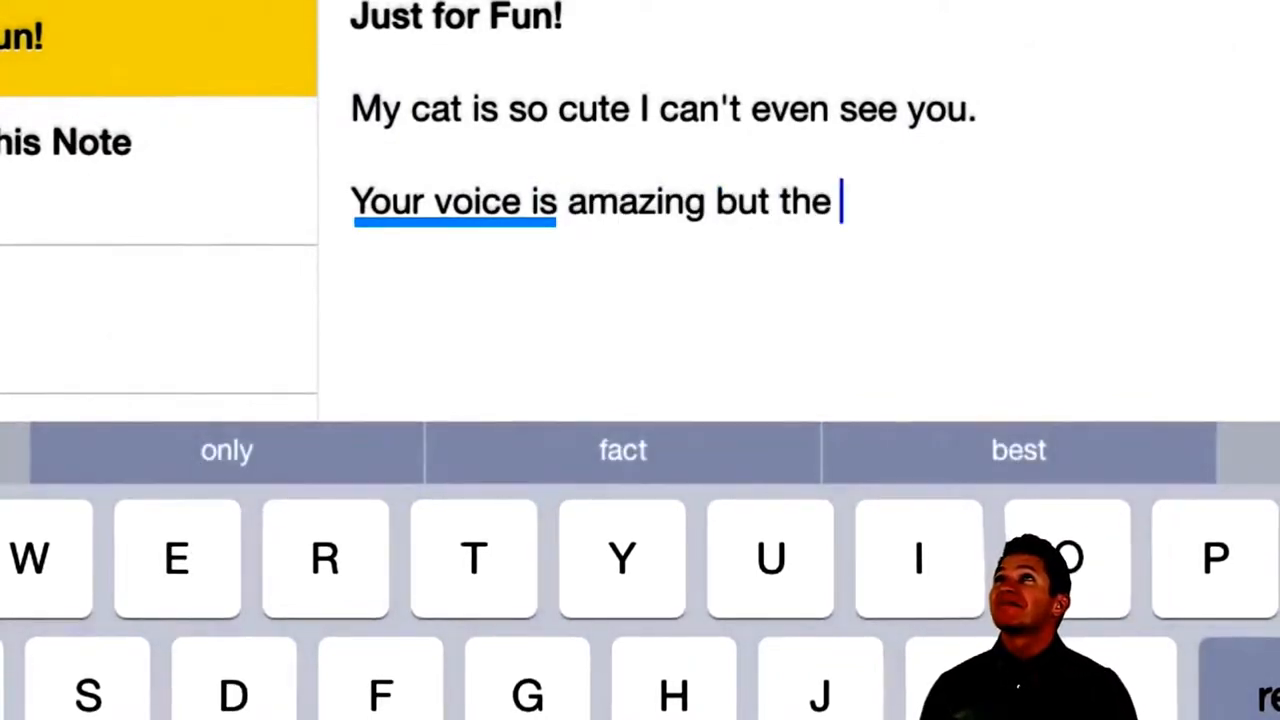
{"action": "type", "text": "best thing"}
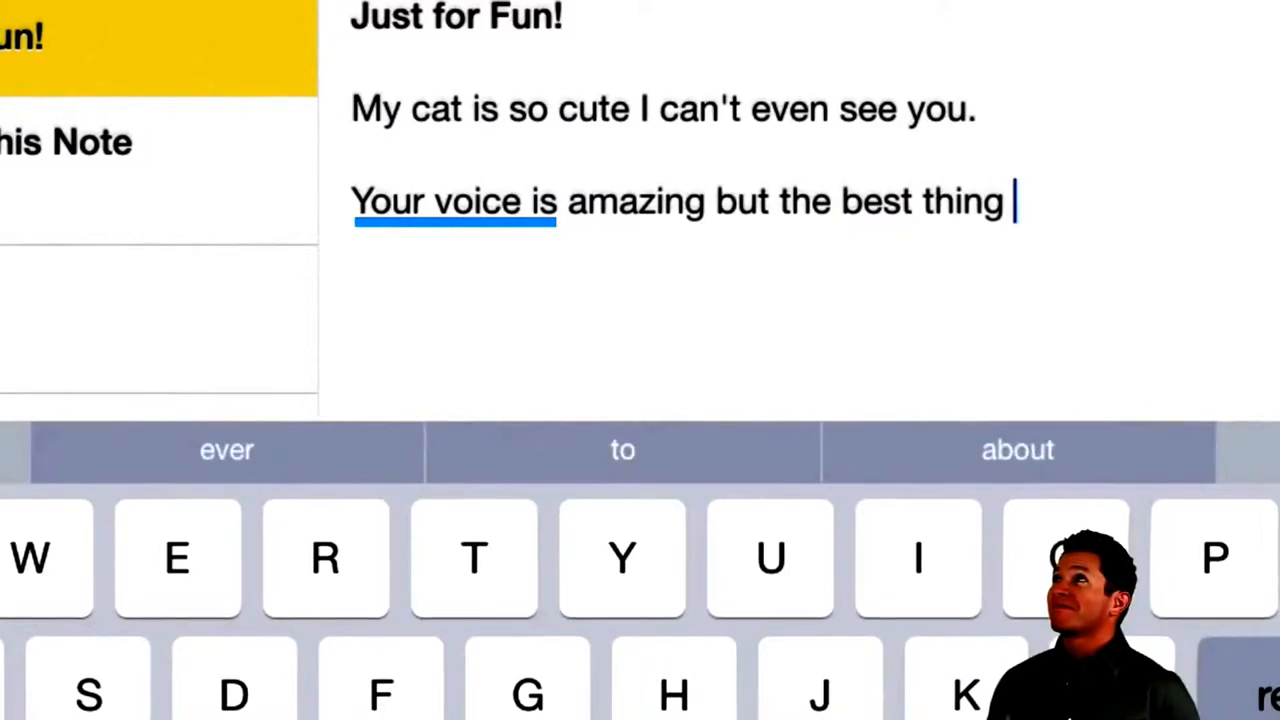
{"action": "left_click", "coordinate": [226, 450]}
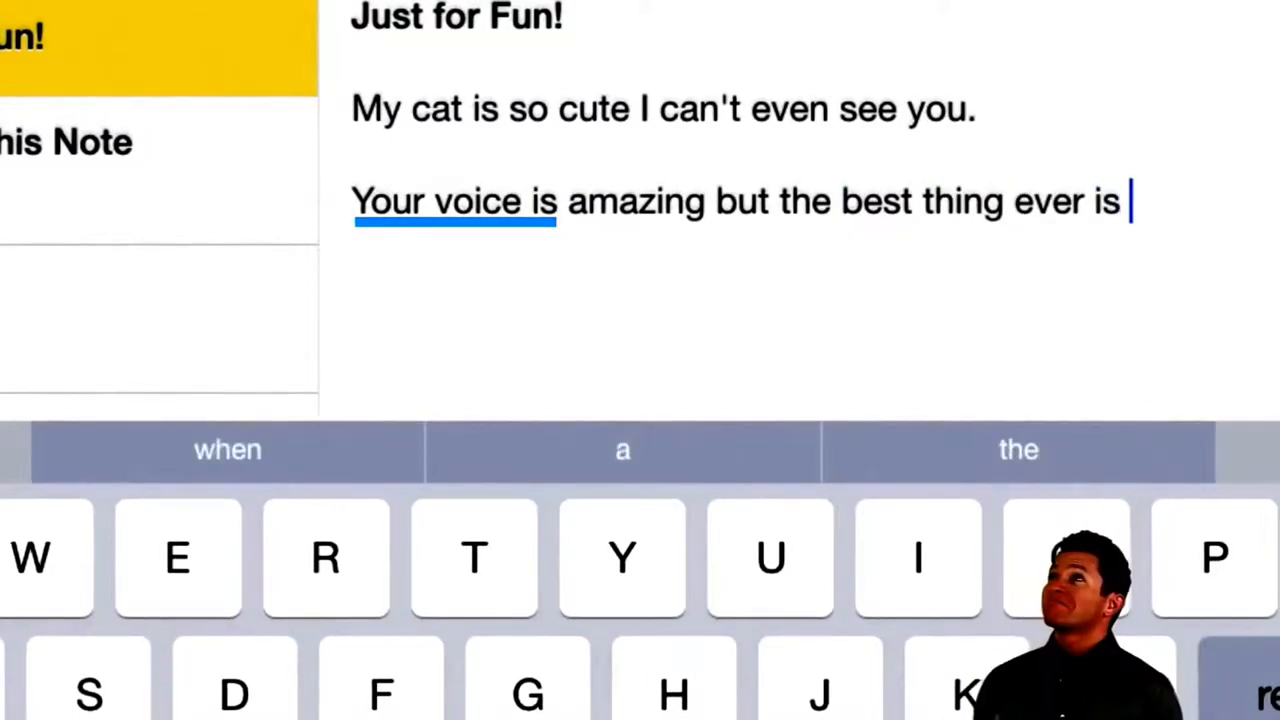
{"action": "type", "text": "when you the hang"}
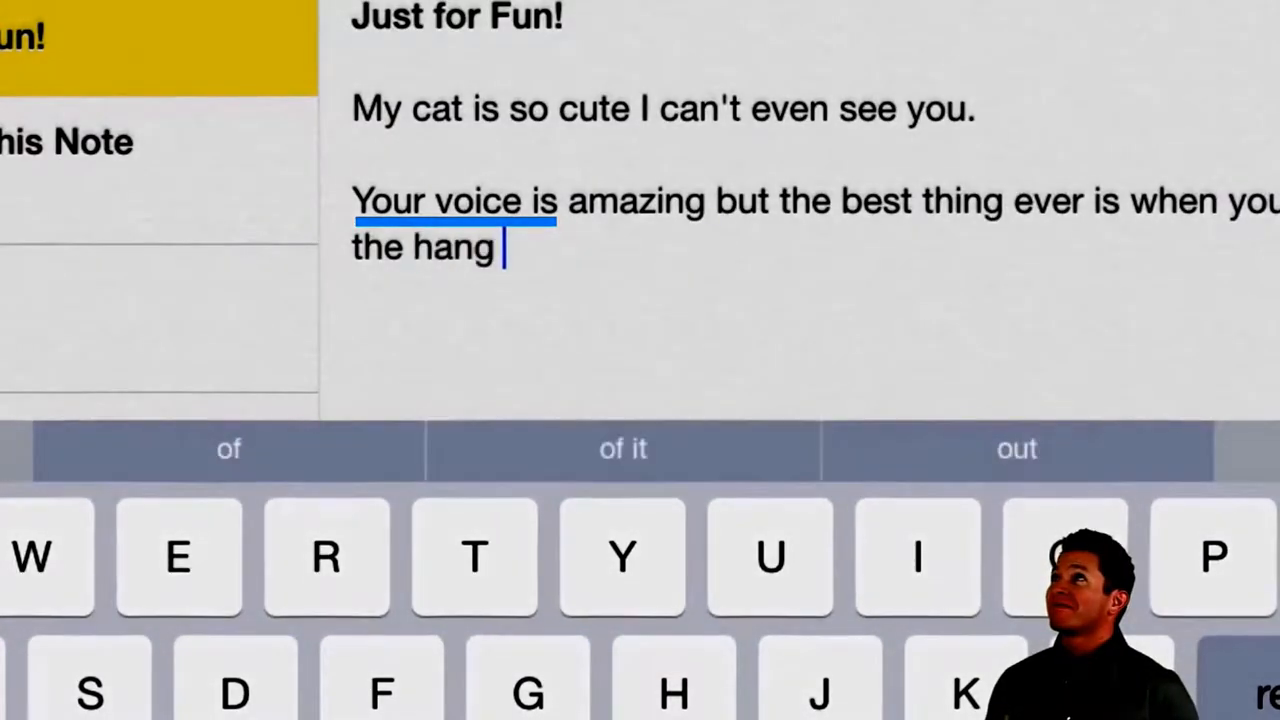
{"action": "type", "text": "of it."}
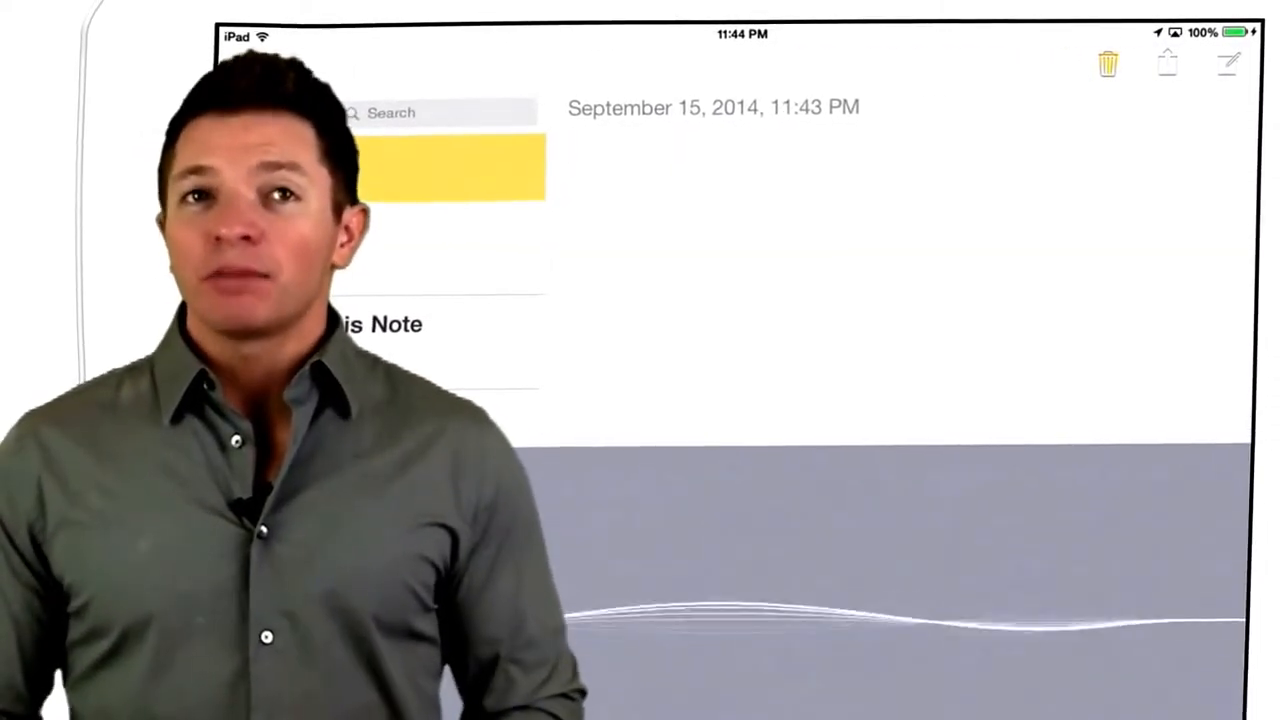
Step: Dictate the paragraph about iOS 8 displaying text live as you dictate, ending with :-), and finish
{"action": "type", "text": "If your device supports"}
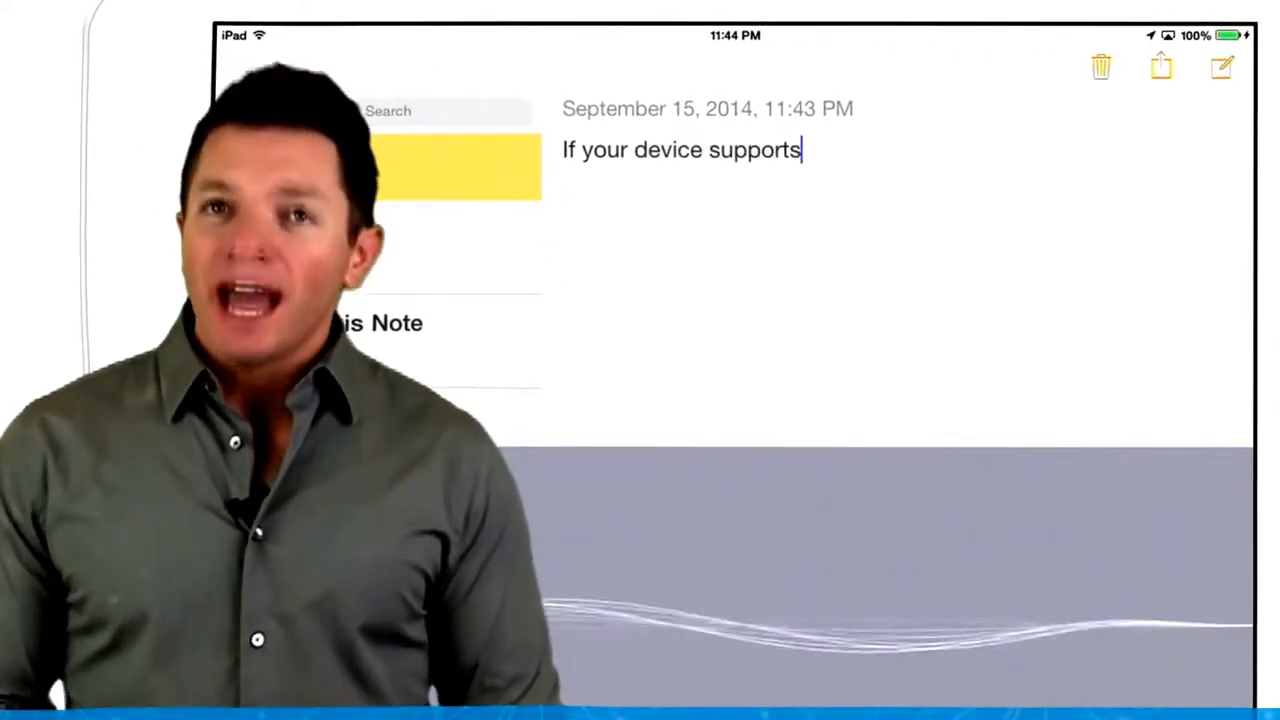
{"action": "type", "text": "dictation, you'll be happy"}
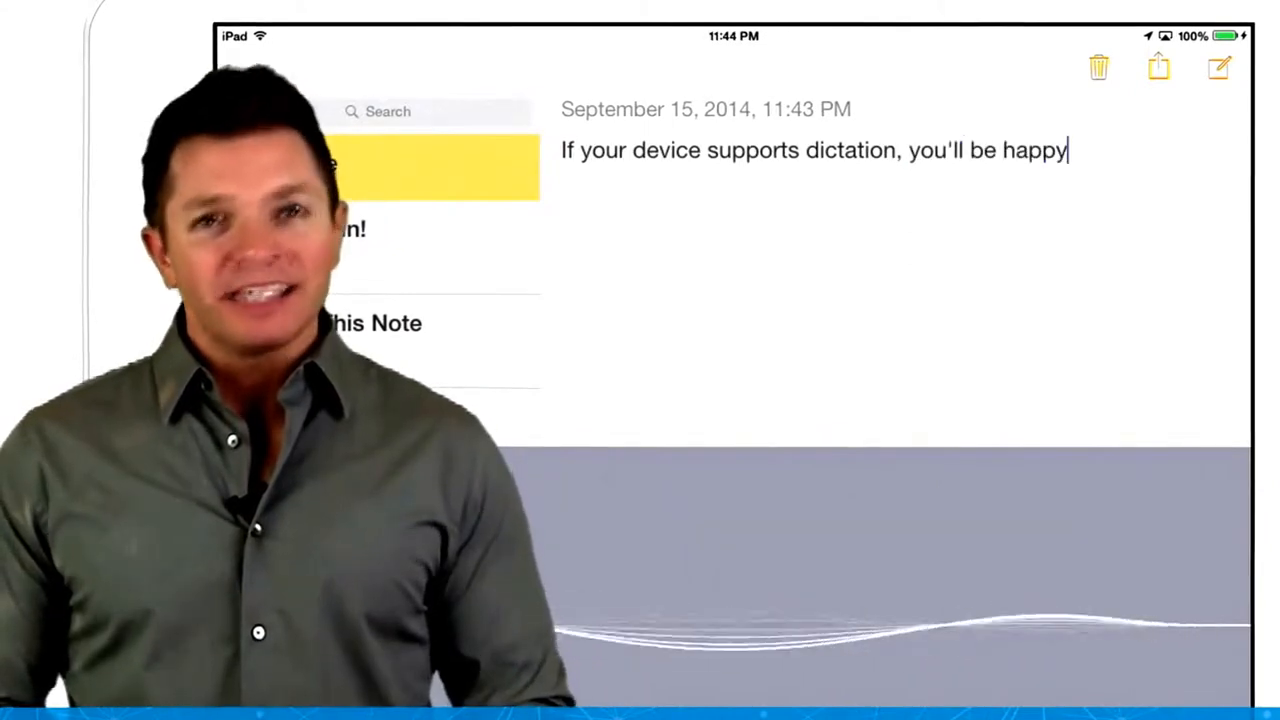
{"action": "type", "text": "that I OS 8"}
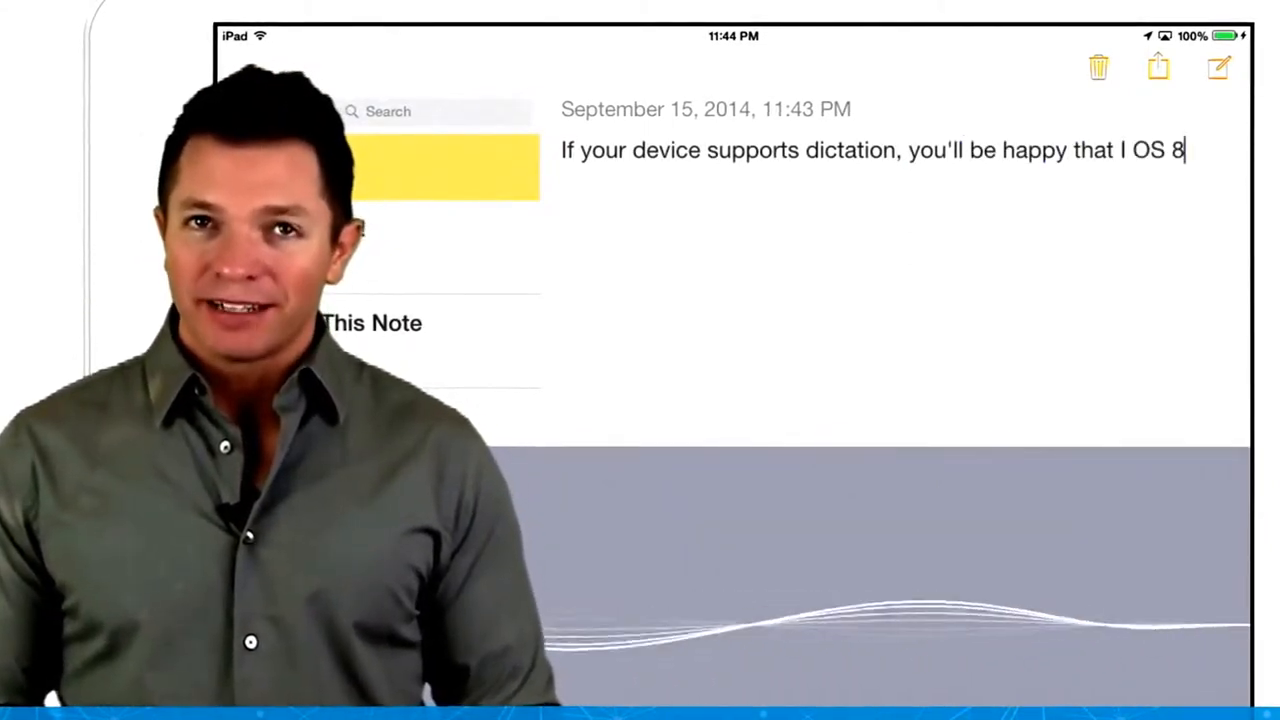
{"action": "type", "text": "displays the text as you're dictating"}
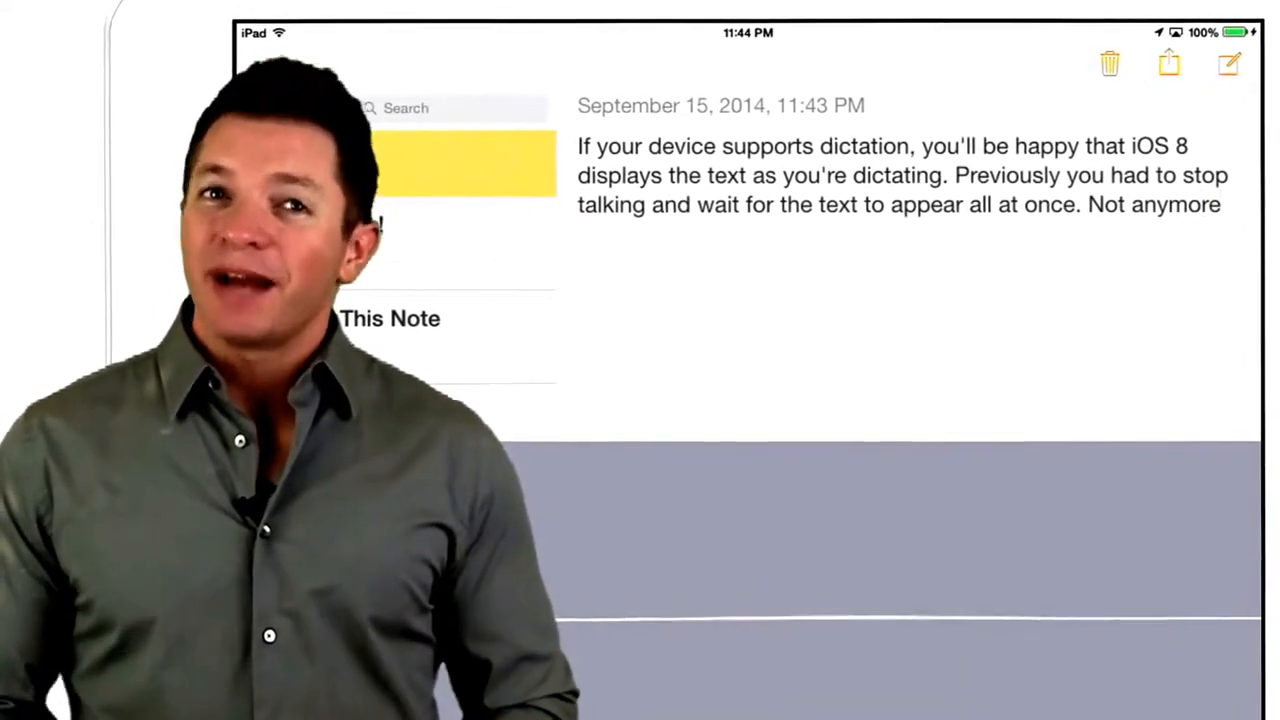
{"action": "type", "text": ":-)"}
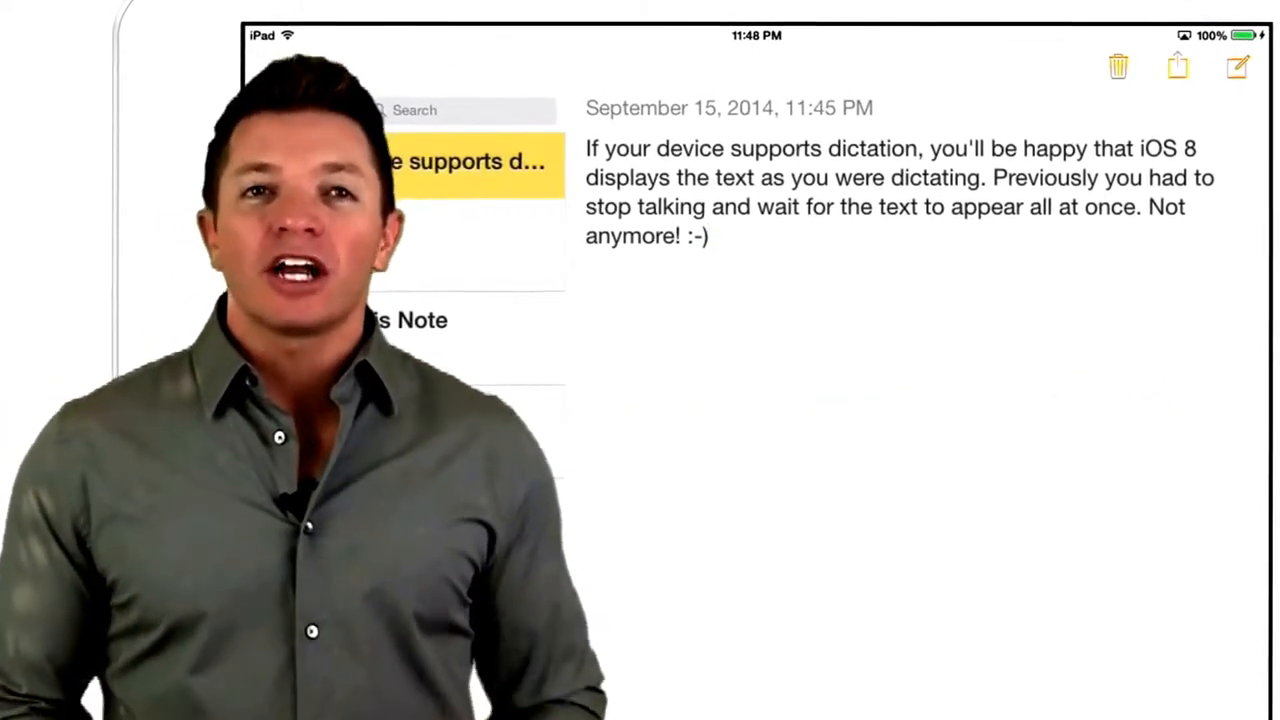
{"action": "left_click", "coordinate": [1176, 68]}
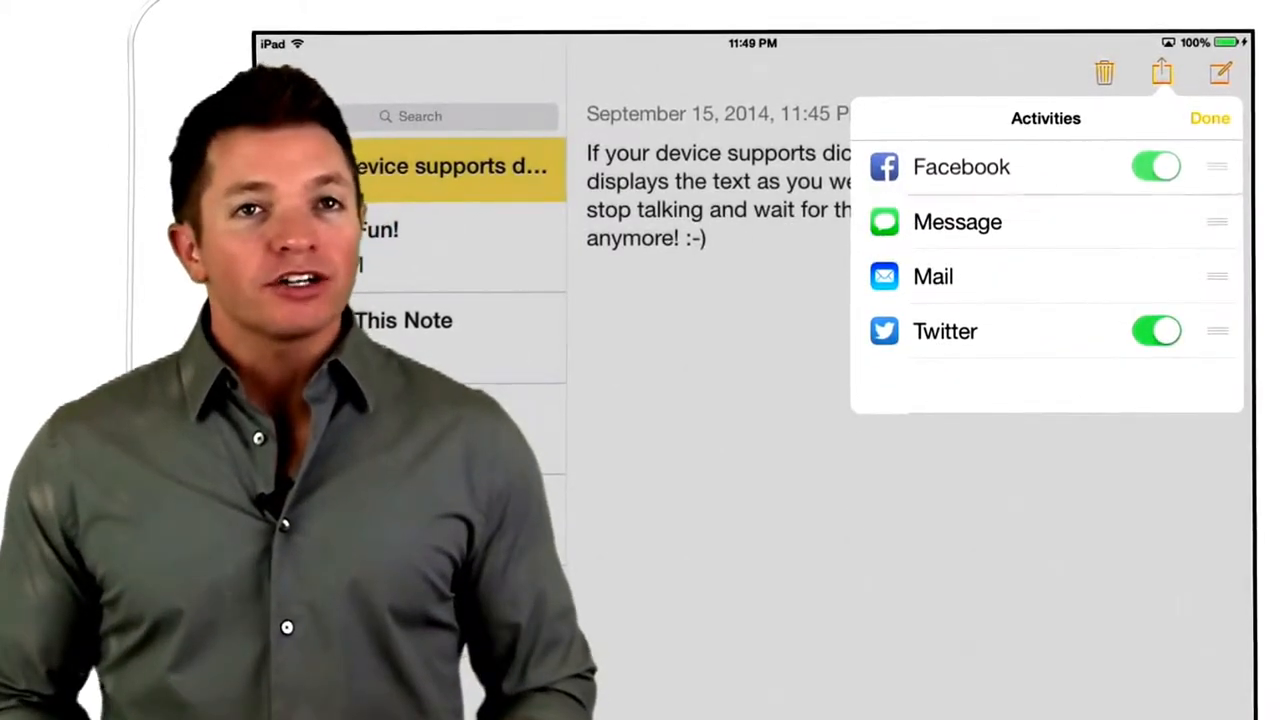
Step: Switch Twitter off in the sharing activities list, leaving Facebook enabled
{"action": "left_click", "coordinate": [1156, 332]}
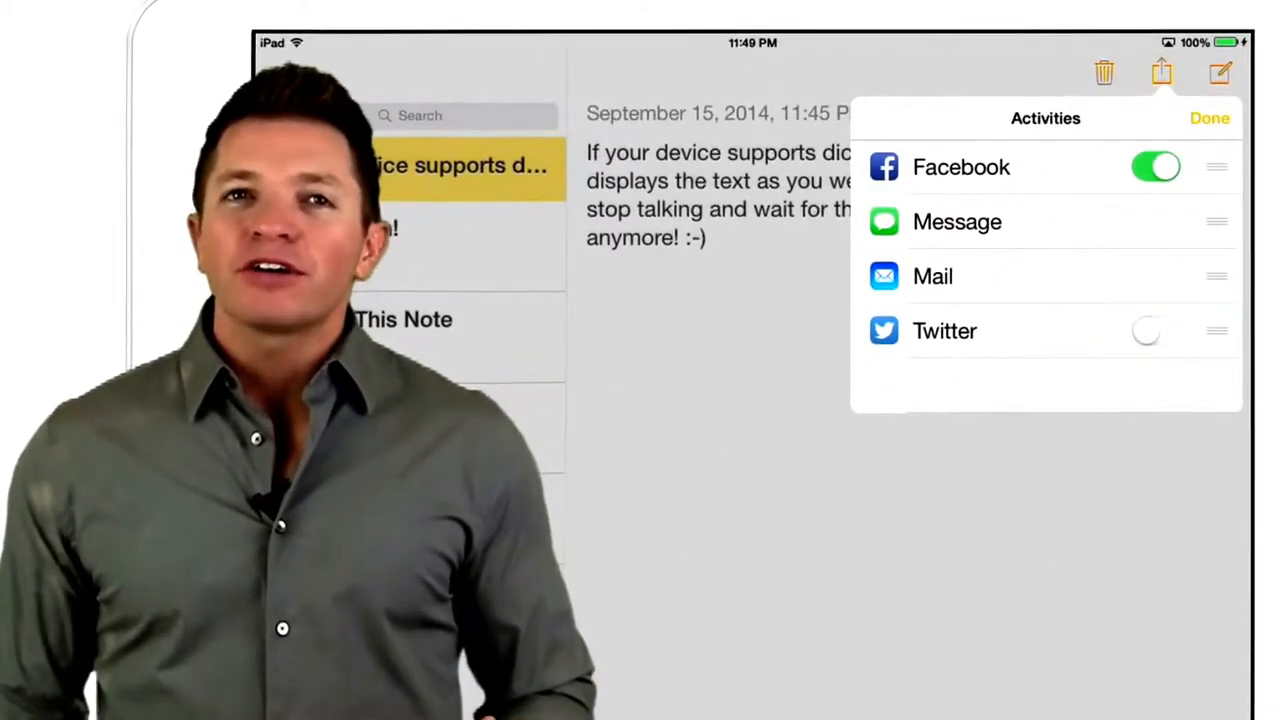
{"action": "left_click", "coordinate": [1156, 168]}
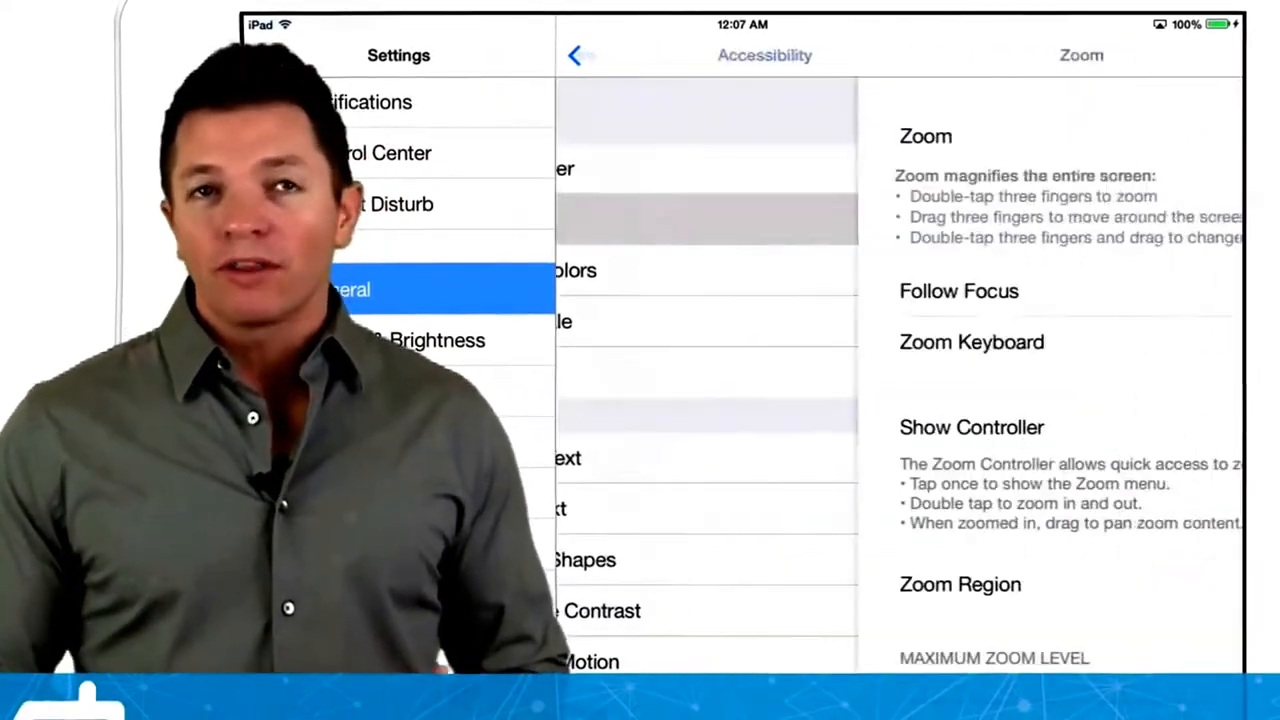
Step: Turn on accessibility Zoom and move on to the Speech options
{"action": "left_click", "coordinate": [1176, 136]}
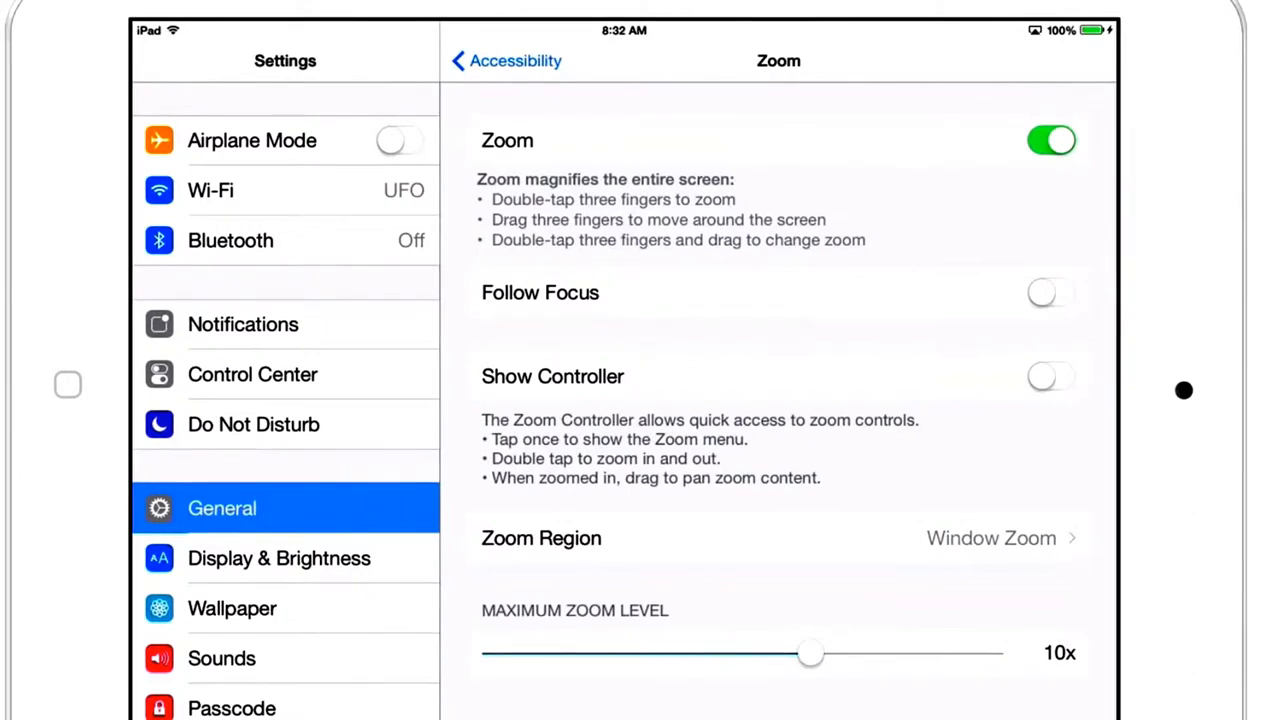
{"action": "left_click", "coordinate": [1050, 376]}
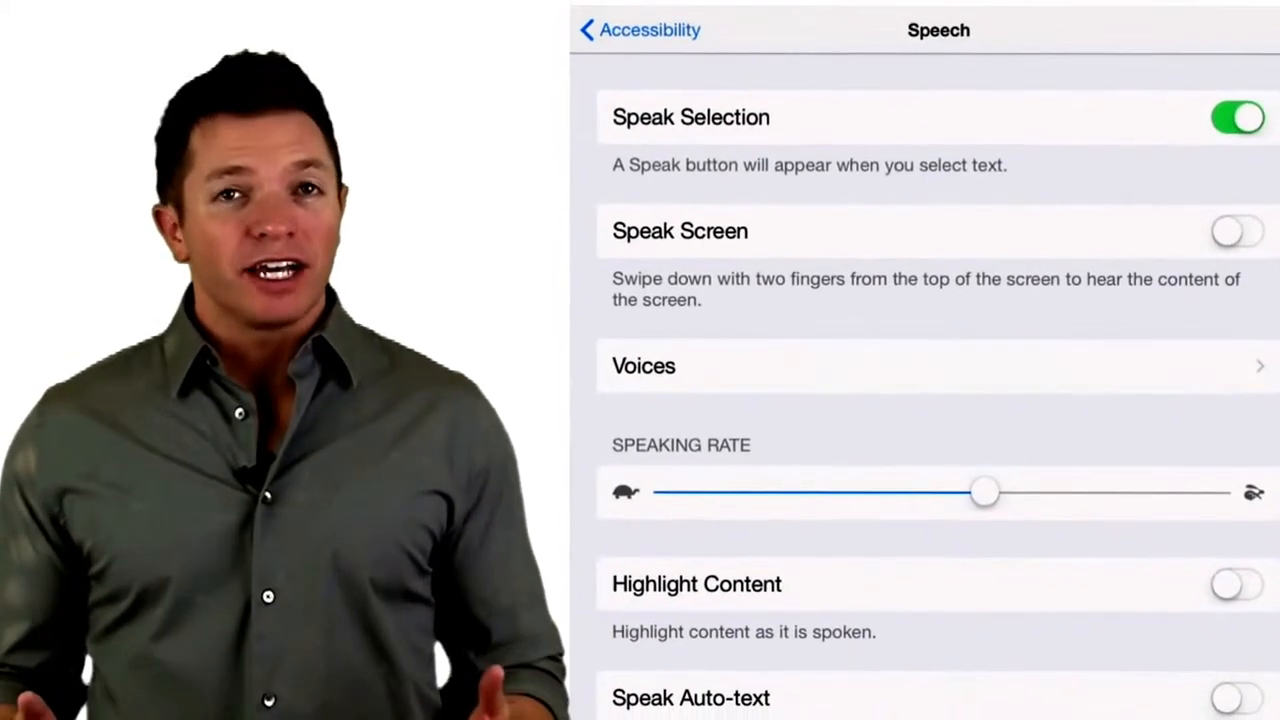
Step: Have a Safari page read aloud with Speak Screen and use its playback controls
{"action": "left_click", "coordinate": [1236, 232]}
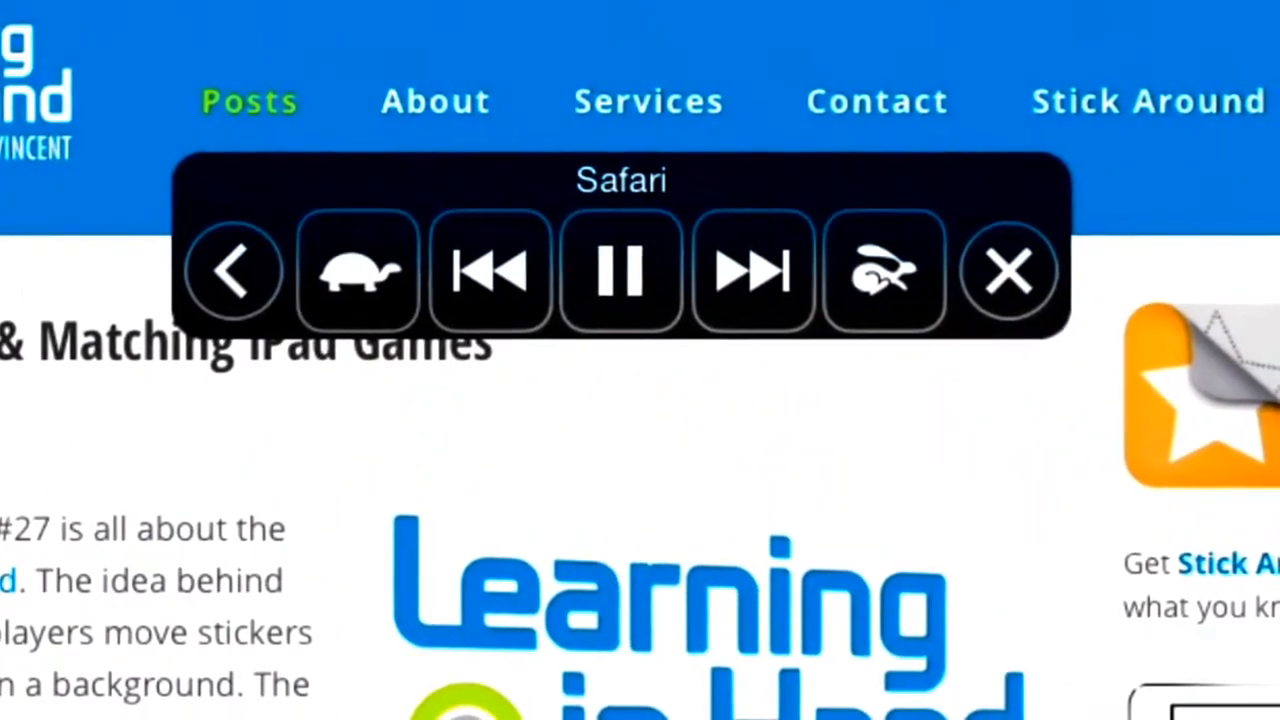
{"action": "left_click", "coordinate": [620, 270]}
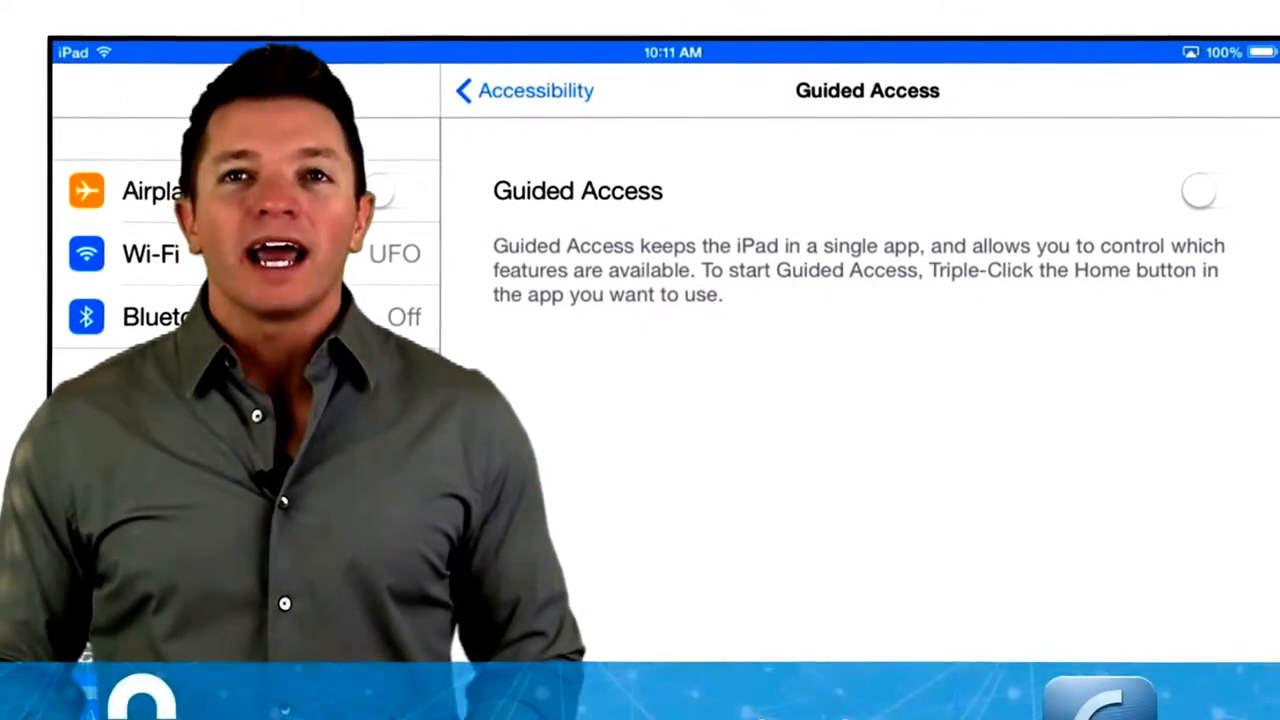
Step: Switch on Guided Access and view the Time Limits Sound and Speak alarm options
{"action": "left_click", "coordinate": [1208, 190]}
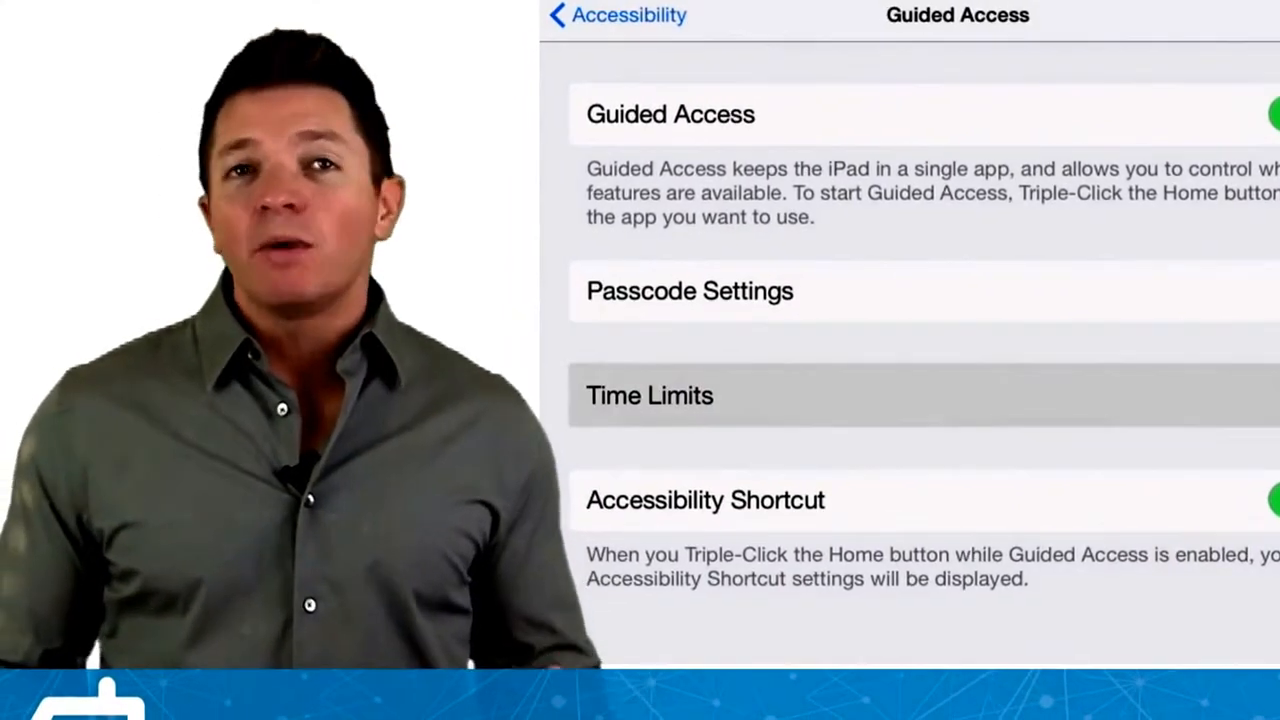
{"action": "left_click", "coordinate": [648, 396]}
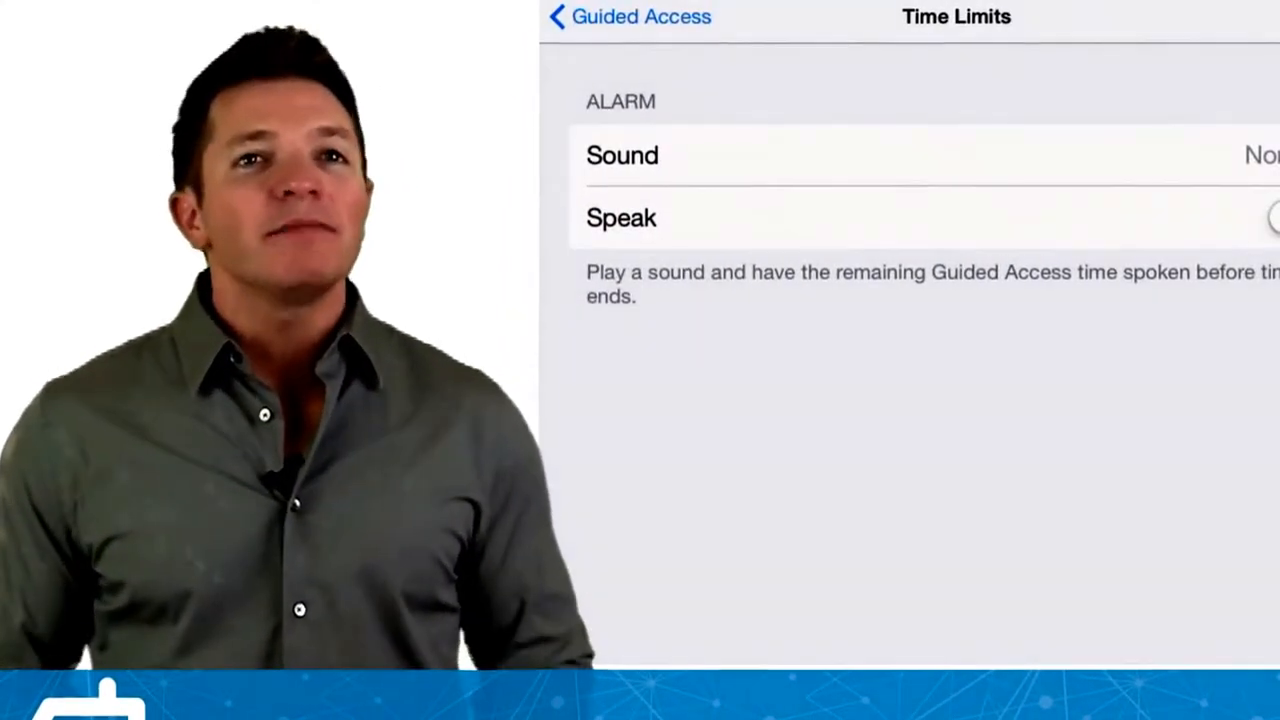
{"action": "left_click", "coordinate": [1260, 212]}
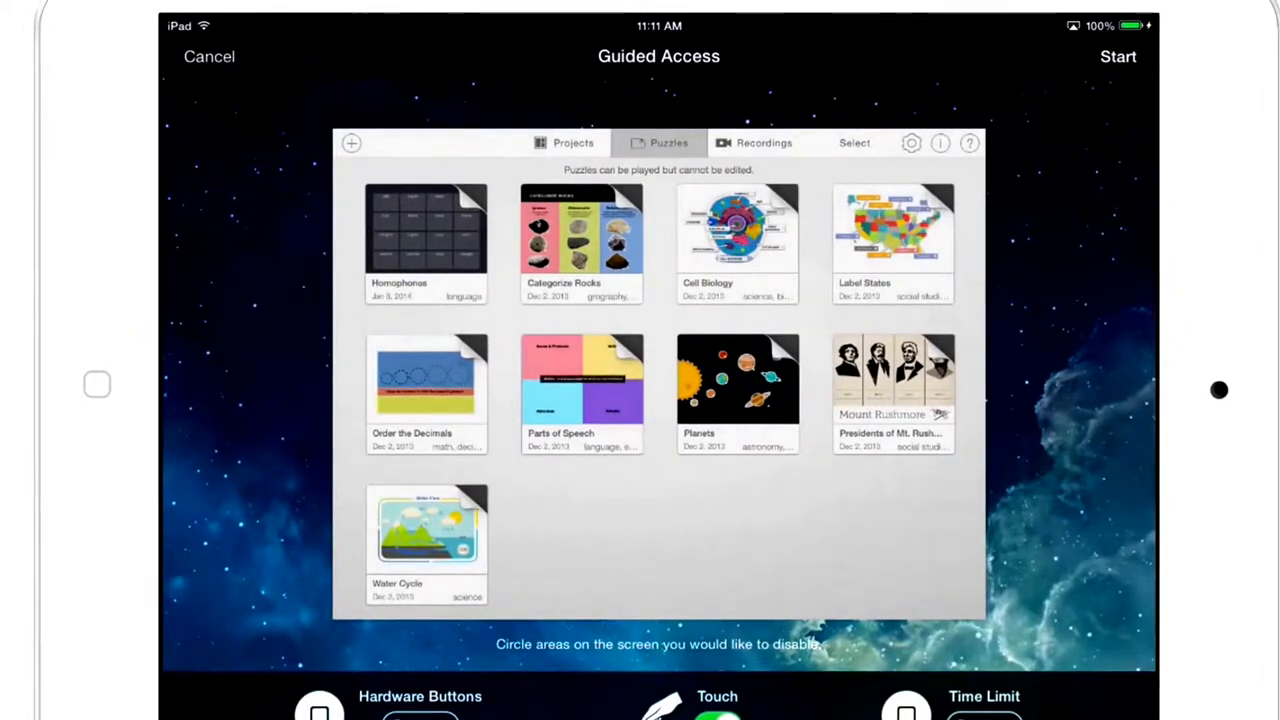
Step: Set a 1-minute Guided Access time limit, start the session, then reach the passcode prompt
{"action": "left_click", "coordinate": [320, 696]}
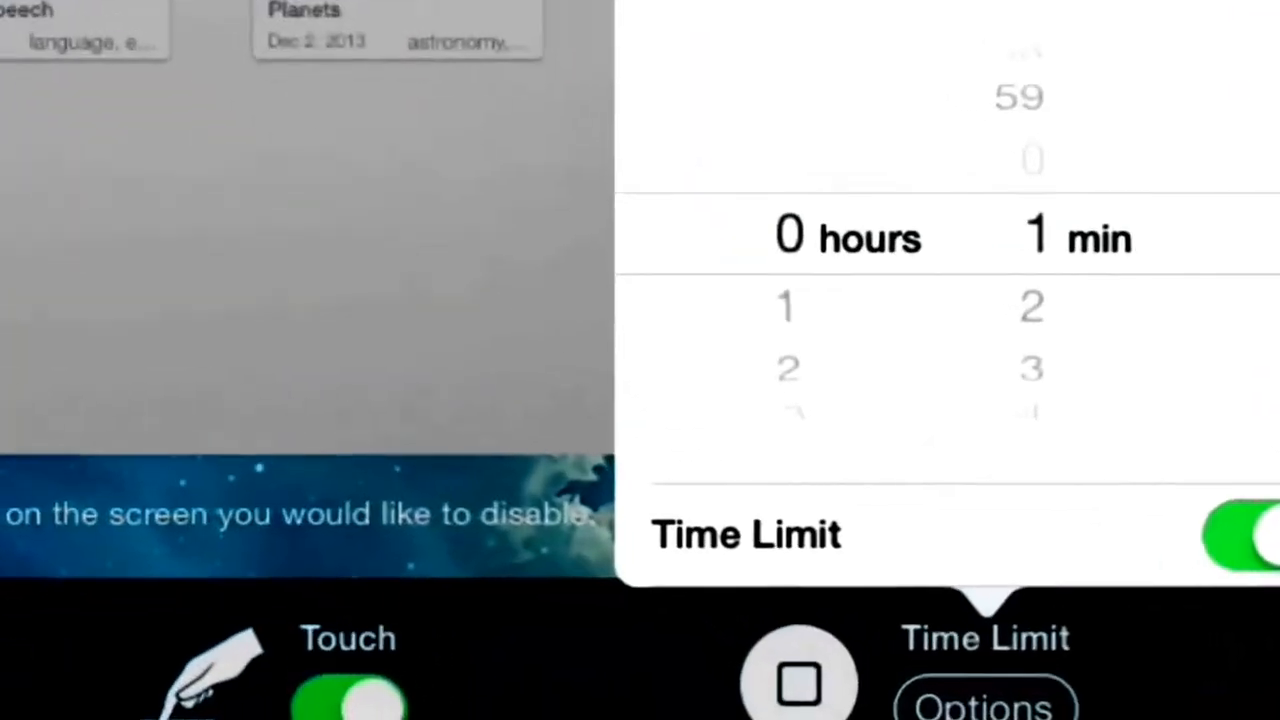
{"action": "scroll", "scroll_direction": "down", "scroll_amount": 3}
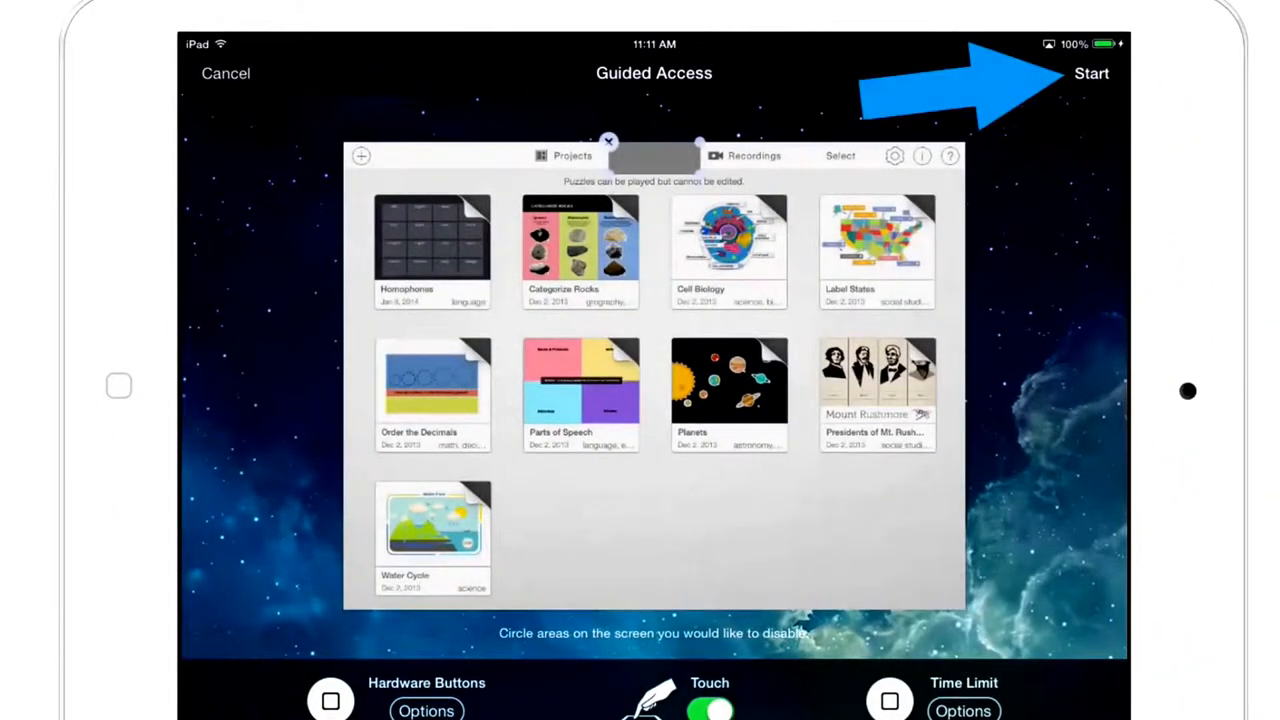
{"action": "left_click", "coordinate": [1092, 72]}
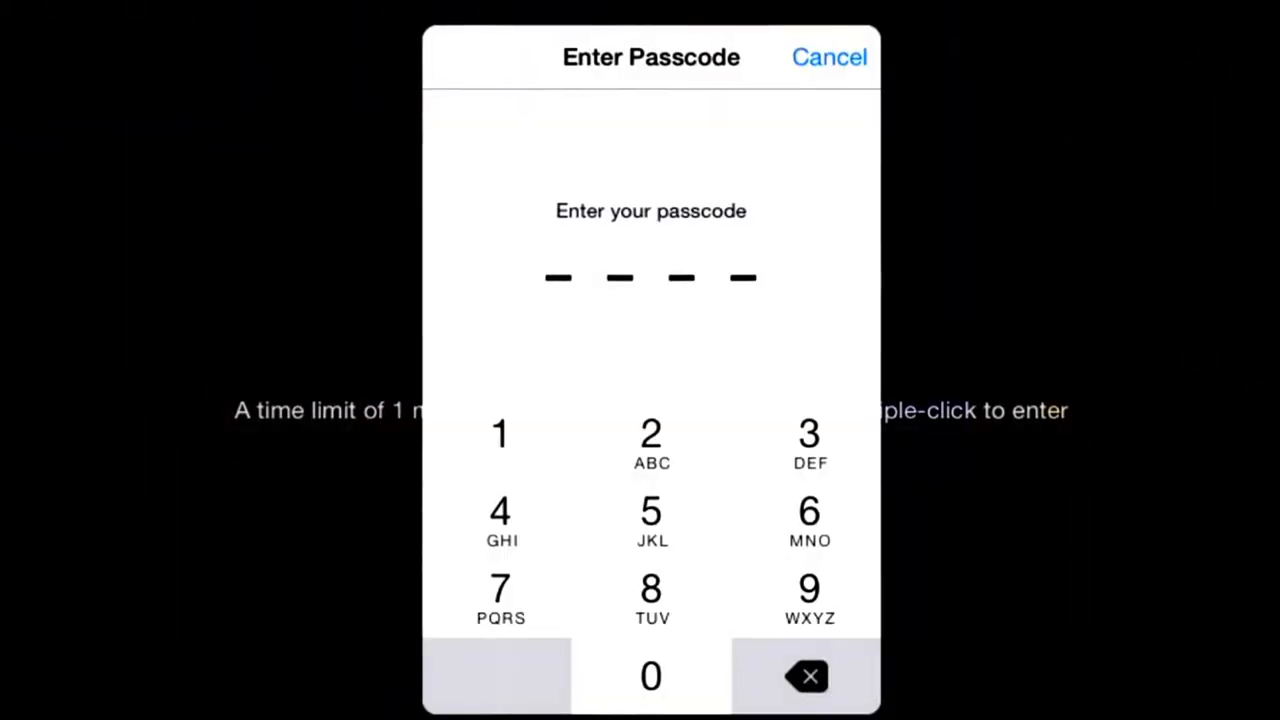
{"action": "left_click", "coordinate": [512, 498]}
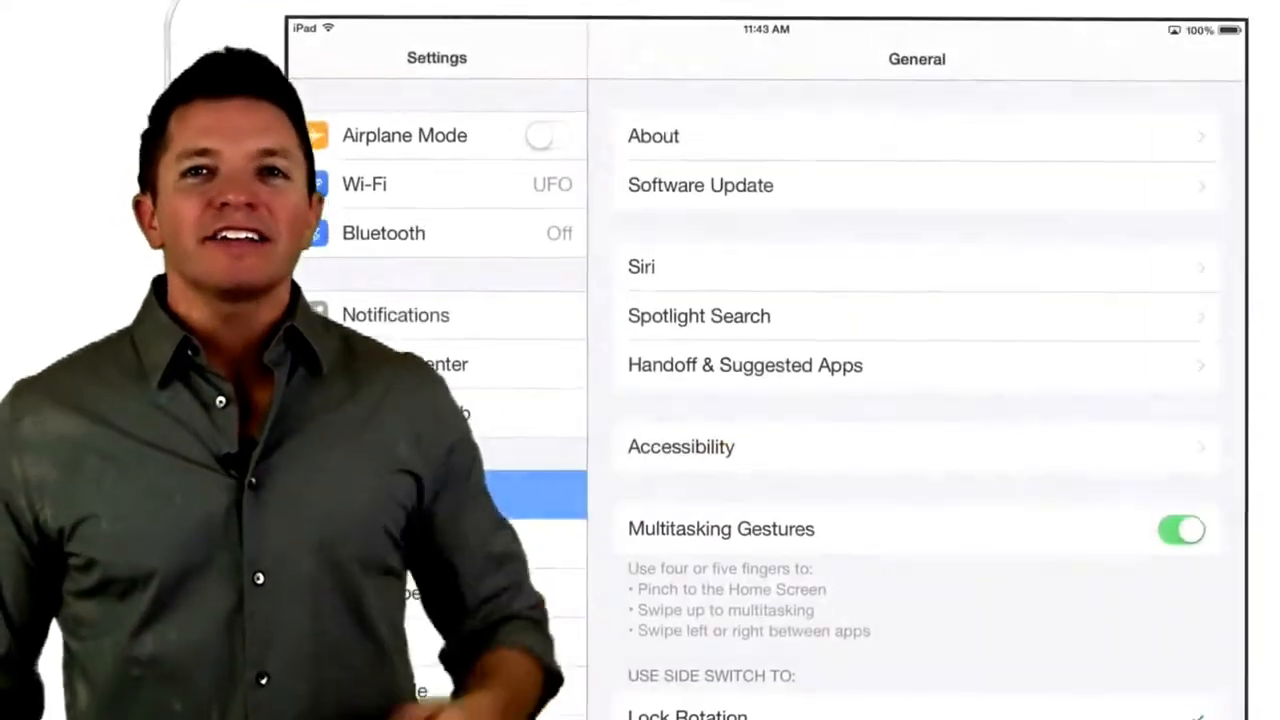
Step: Check per-app battery usage for the last 7 days under General > Usage, then return Home
{"action": "scroll", "scroll_direction": "down", "scroll_amount": 3}
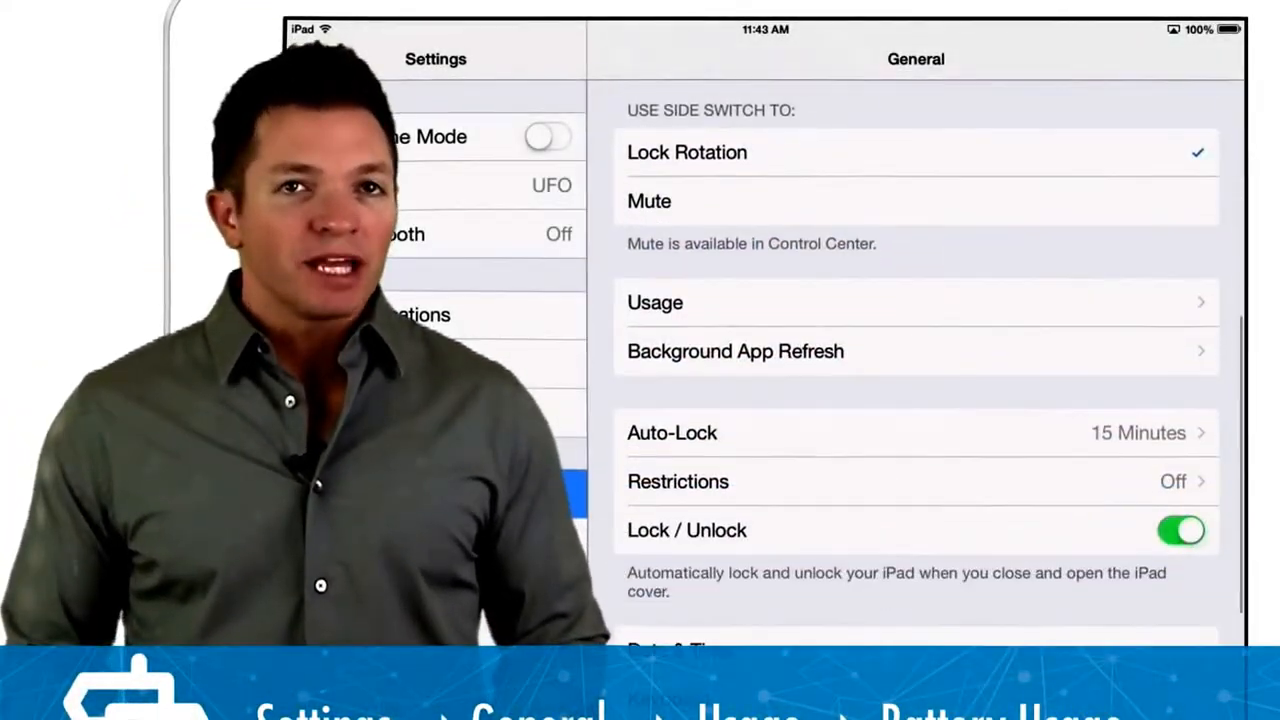
{"action": "left_click", "coordinate": [654, 302]}
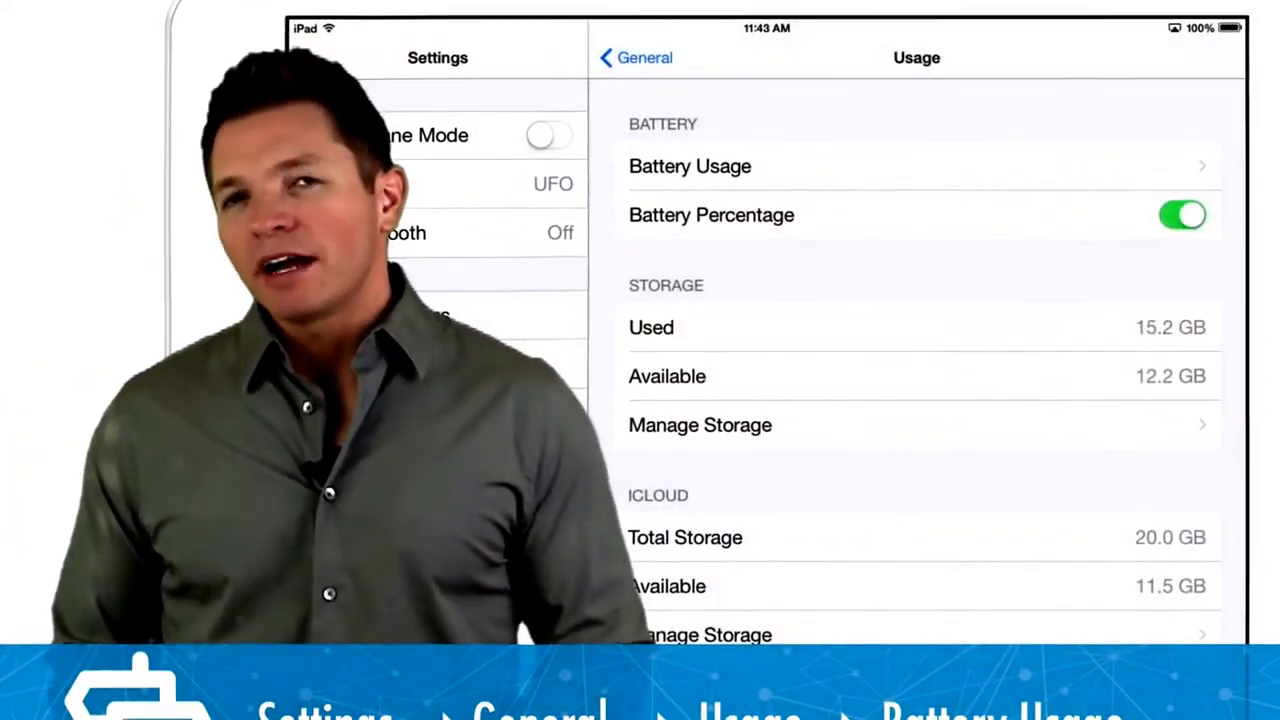
{"action": "left_click", "coordinate": [688, 166]}
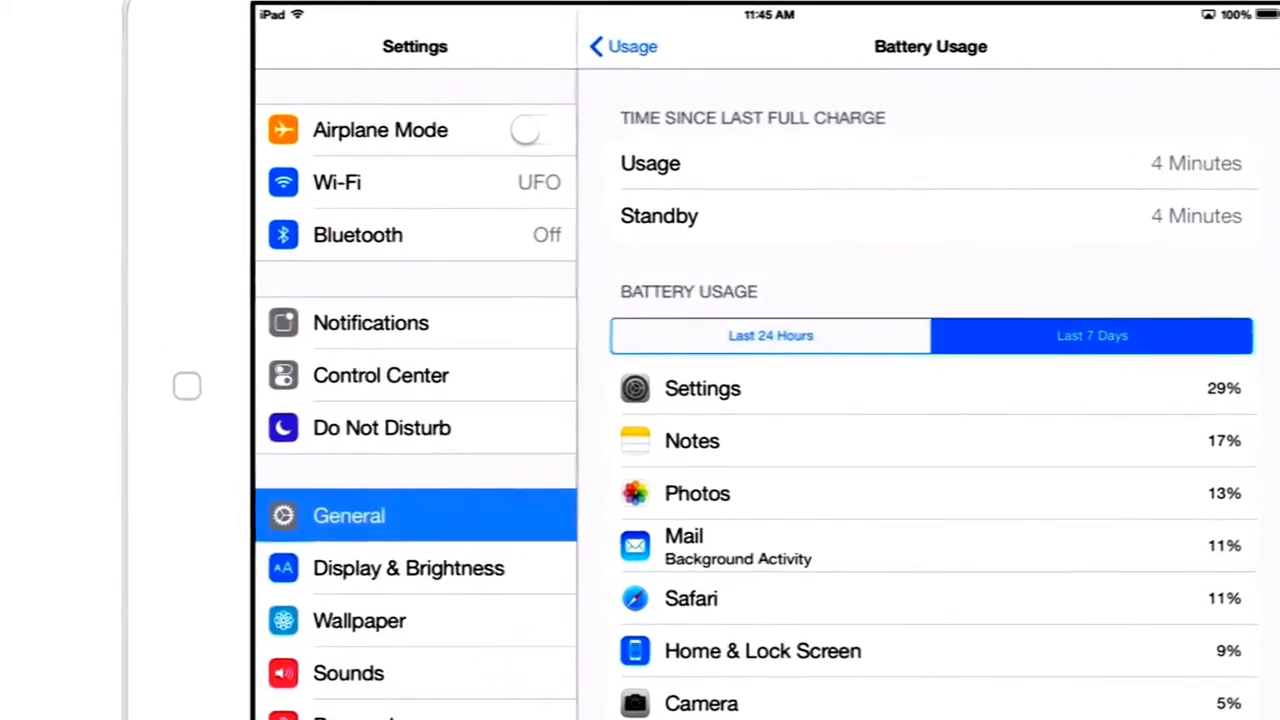
{"action": "key", "text": "home"}
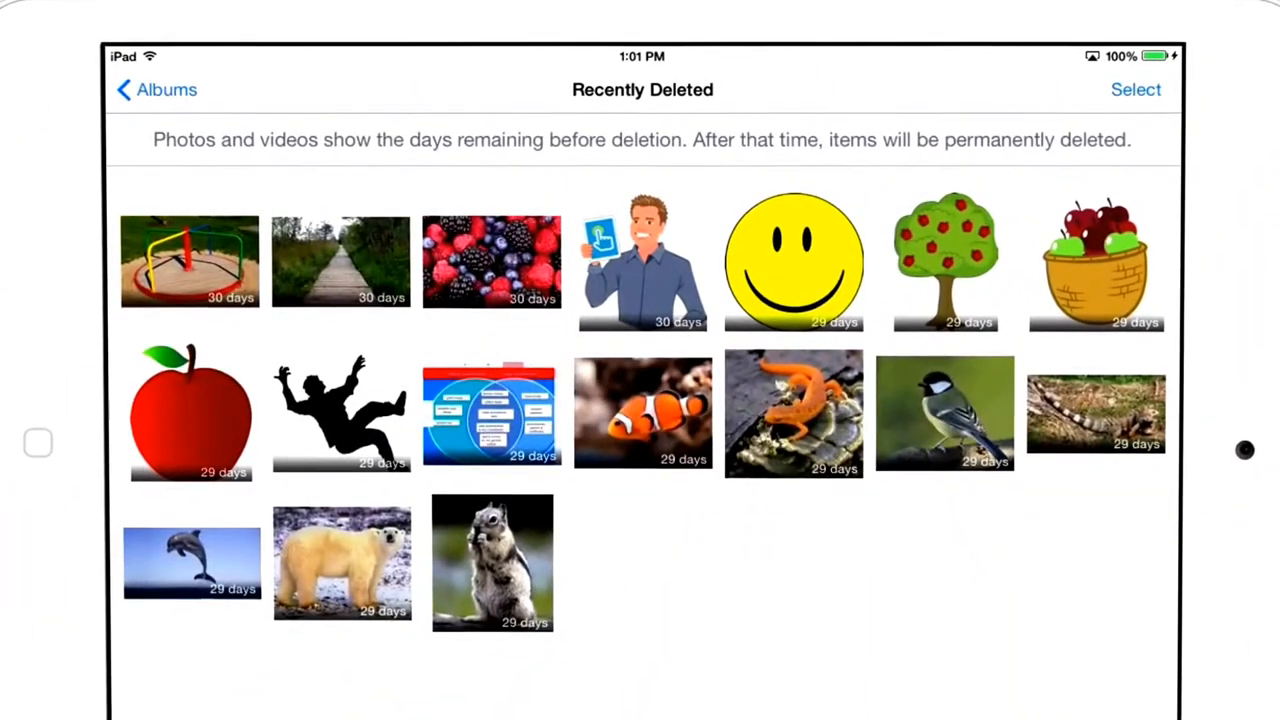
Step: Select the smiley face and apple tree photos and confirm Delete 2 Photos
{"action": "left_click", "coordinate": [642, 260]}
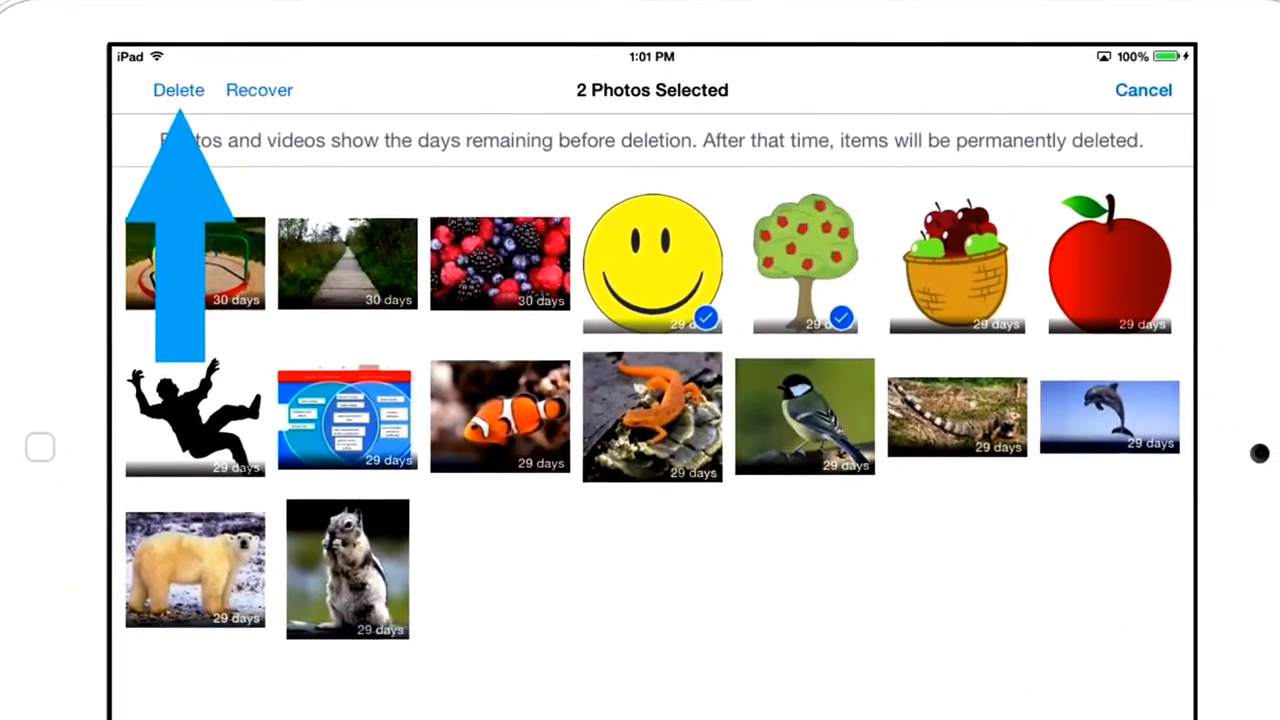
{"action": "left_click", "coordinate": [180, 88]}
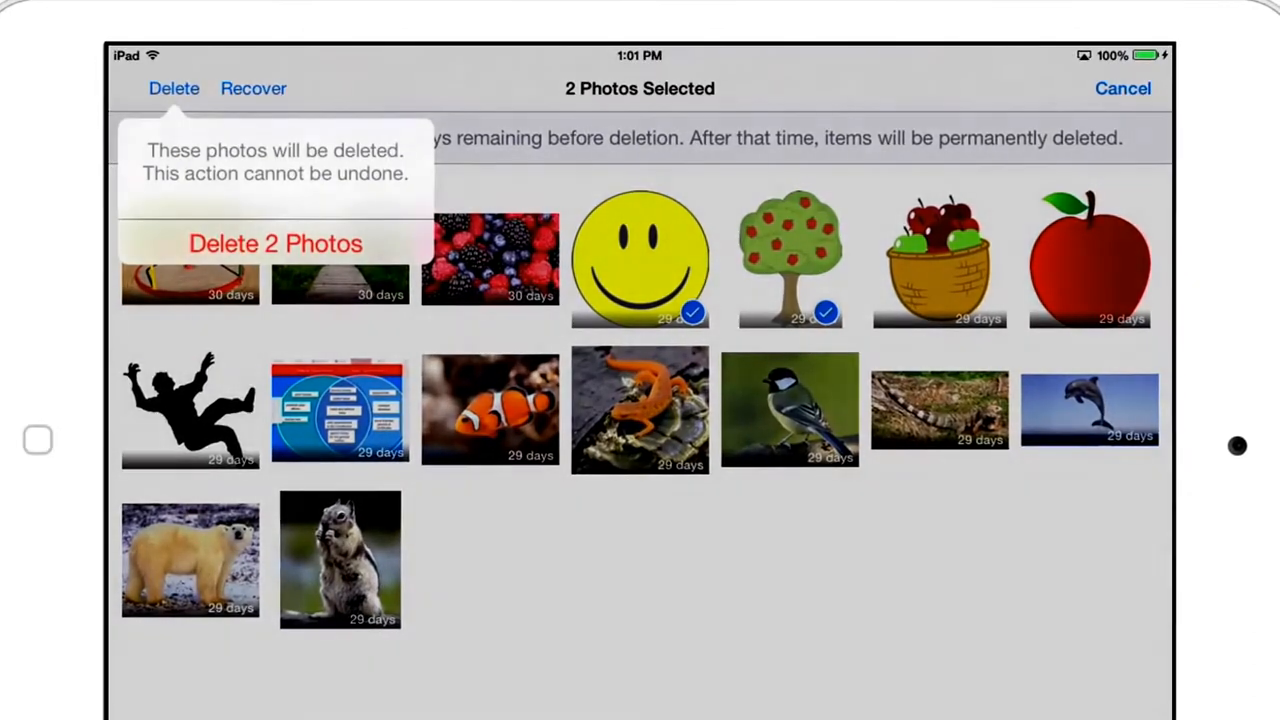
{"action": "left_click", "coordinate": [276, 244]}
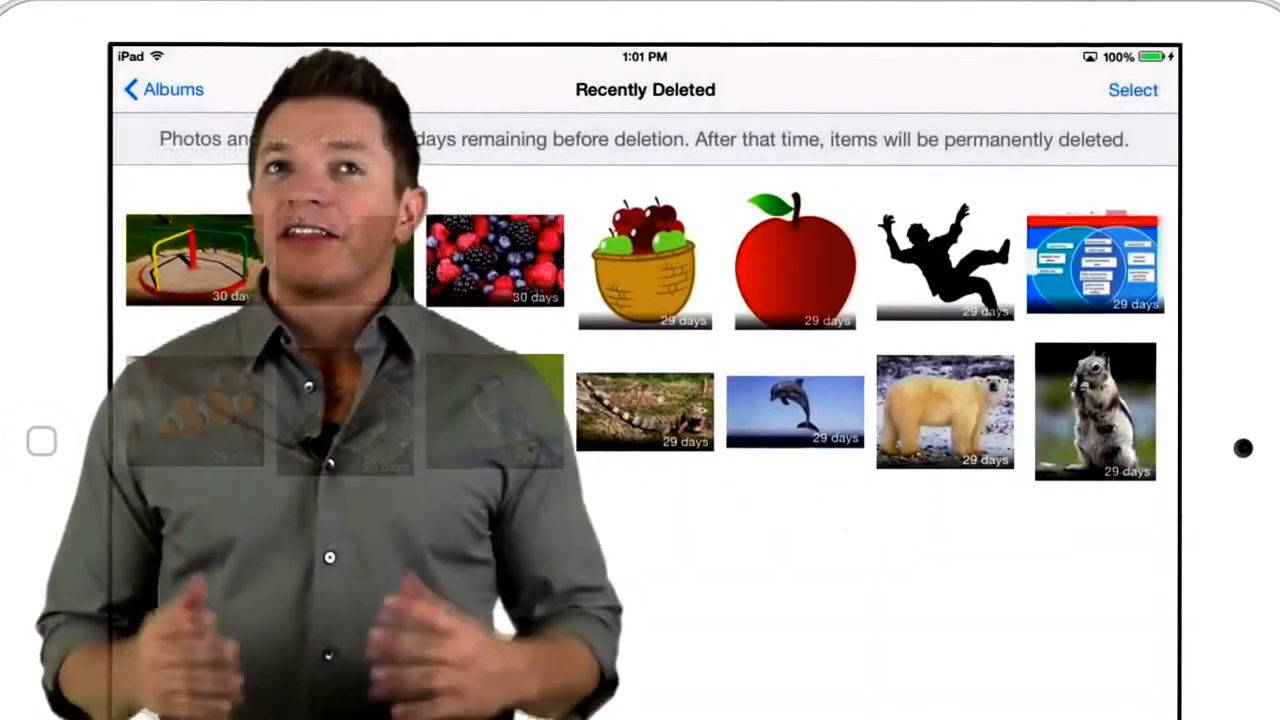